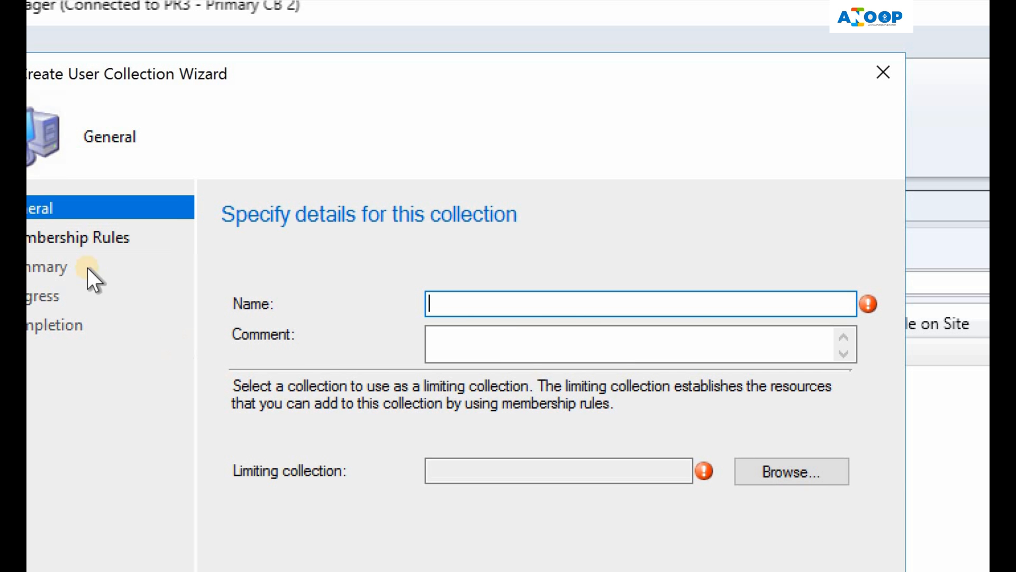
Close the Create User Collection Wizard and return to the User Collections list.
click(882, 72)
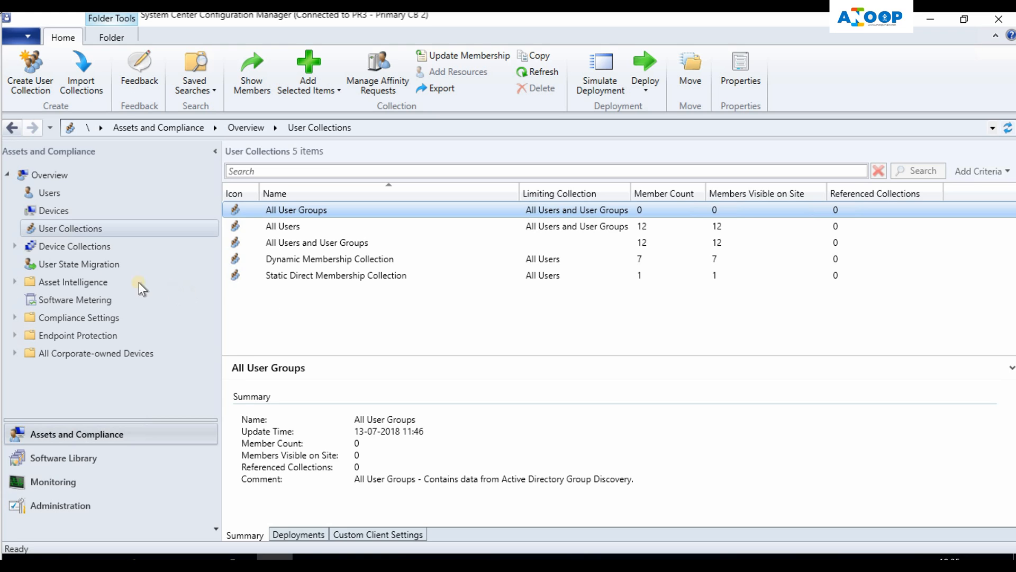
mouse_move(80, 275)
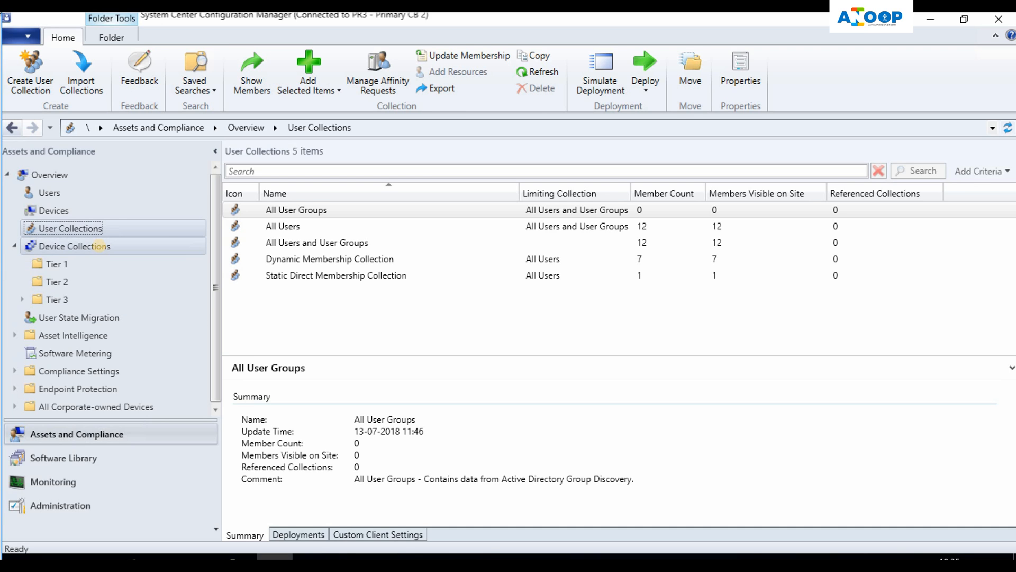
mouse_move(102, 254)
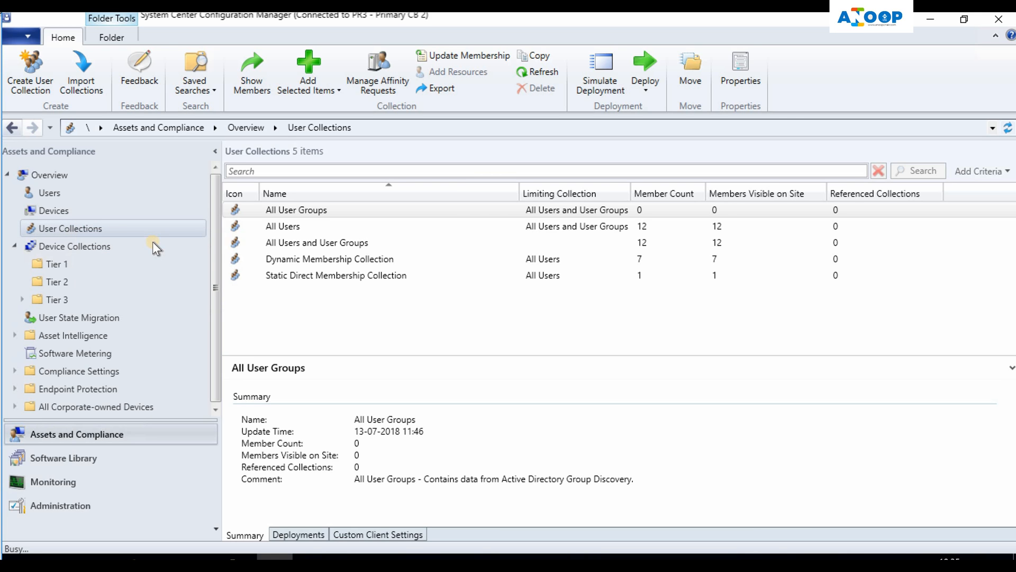
Start a user collection named Dynamic User Collection with All Users as its limiting collection.
click(27, 66)
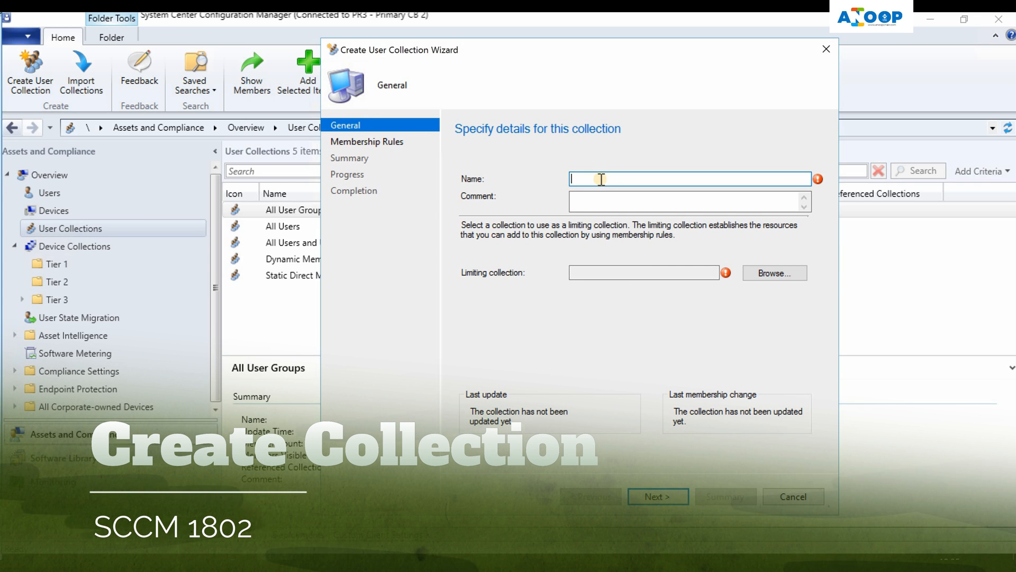
mouse_move(768, 436)
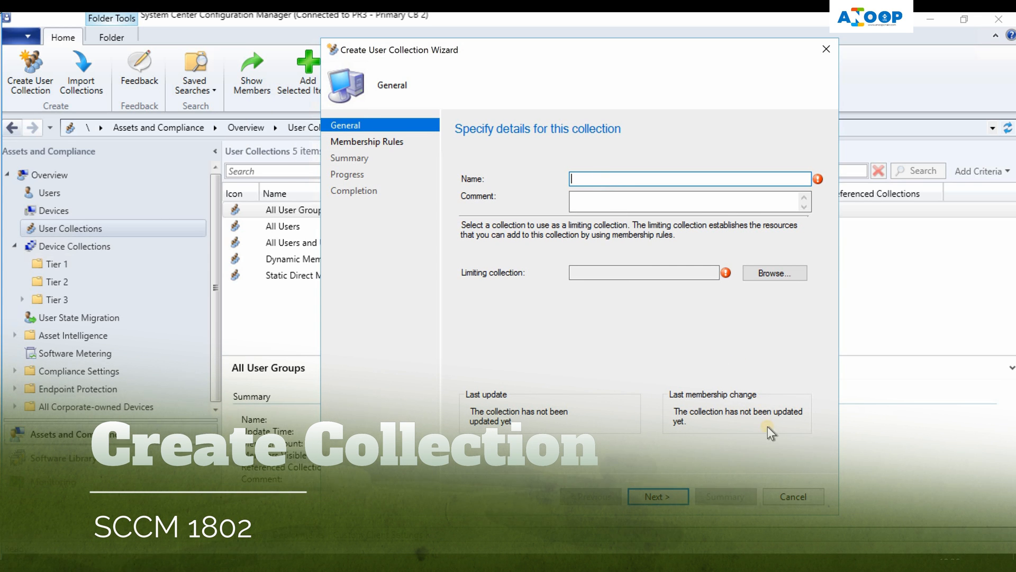
click(793, 496)
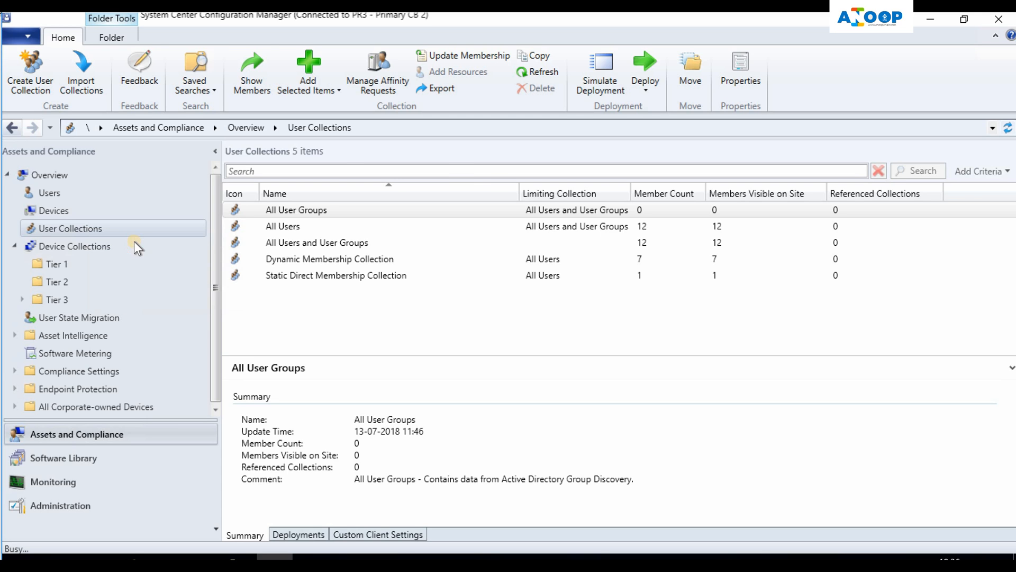
click(28, 63)
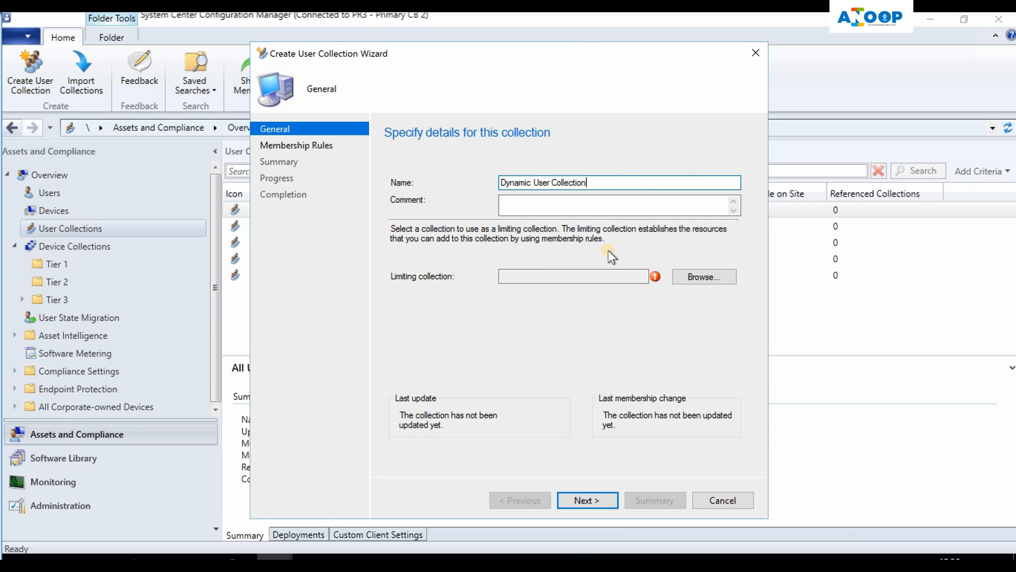
mouse_move(655, 241)
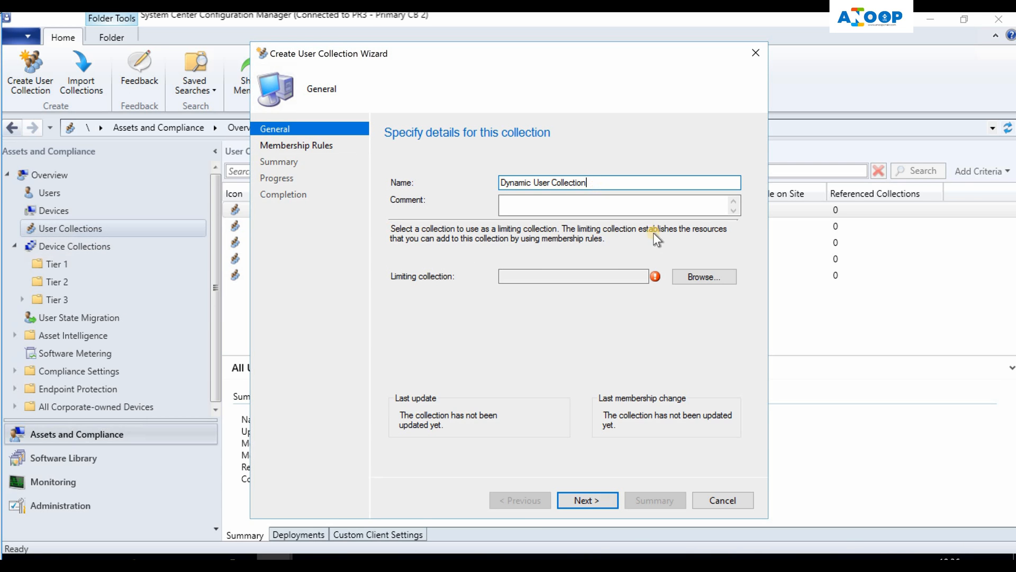
click(704, 276)
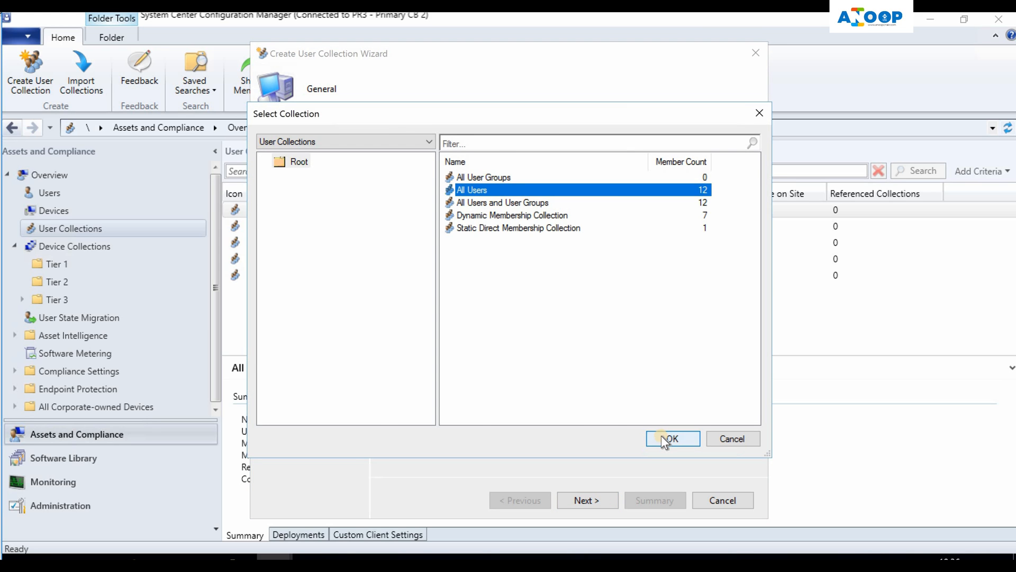
click(671, 438)
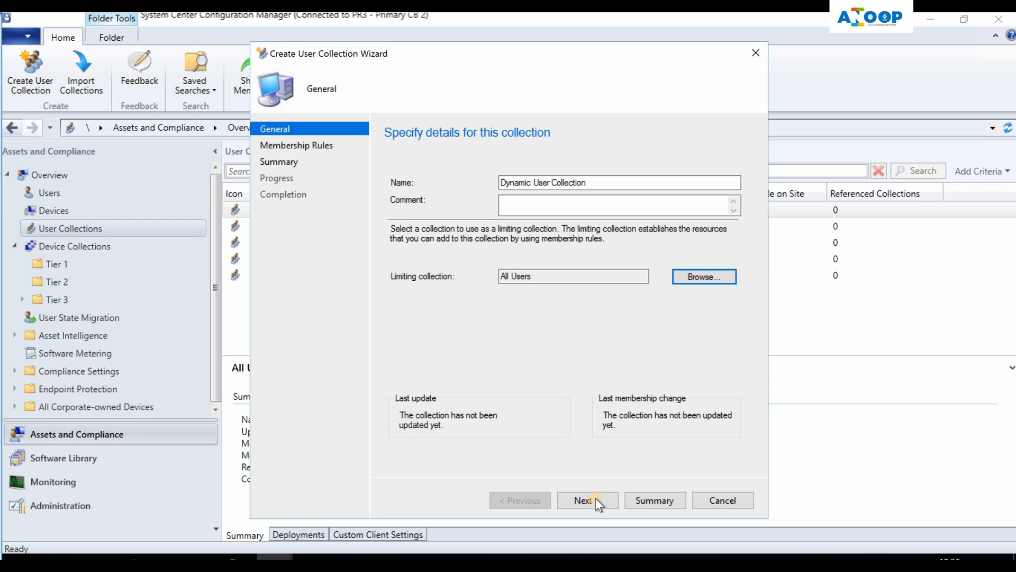
Add a query membership rule named 'User Name Start with Anoop'.
click(586, 500)
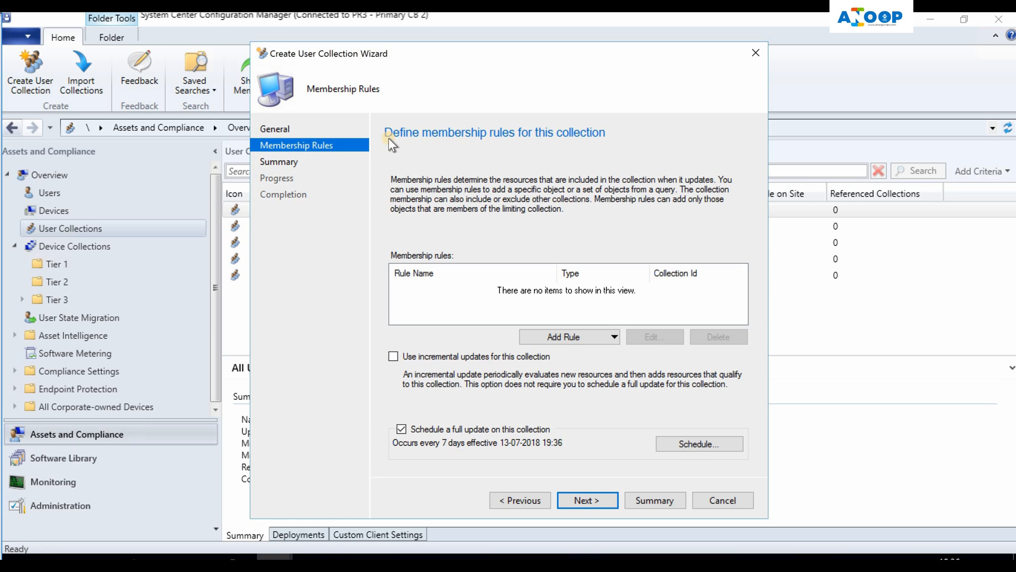
mouse_move(498, 150)
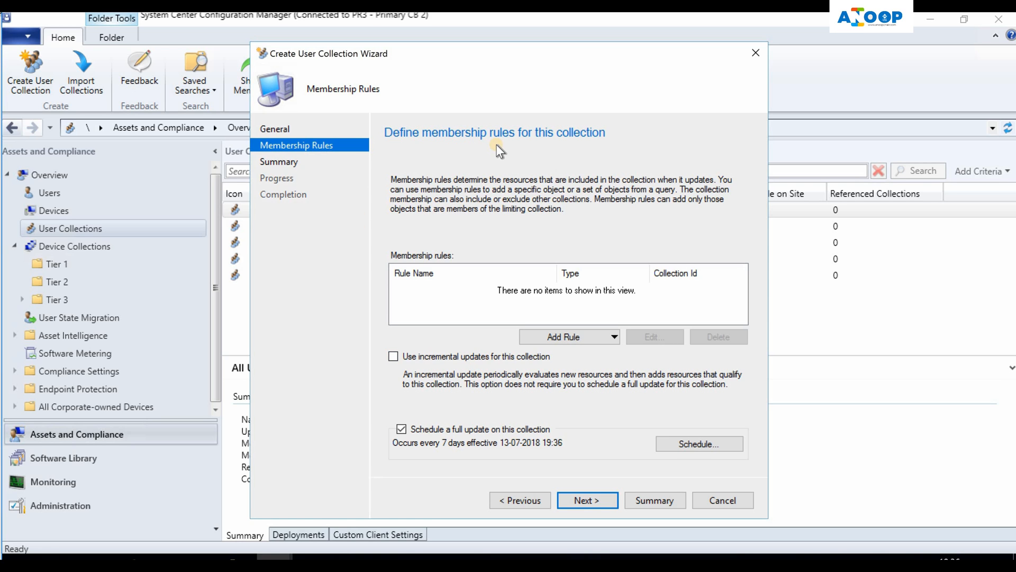
click(568, 337)
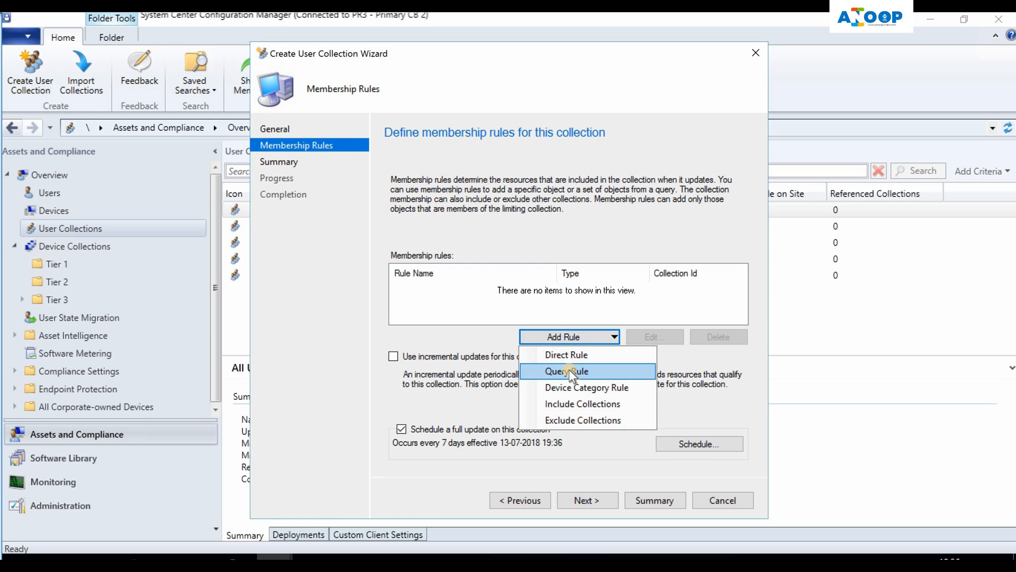
click(566, 371)
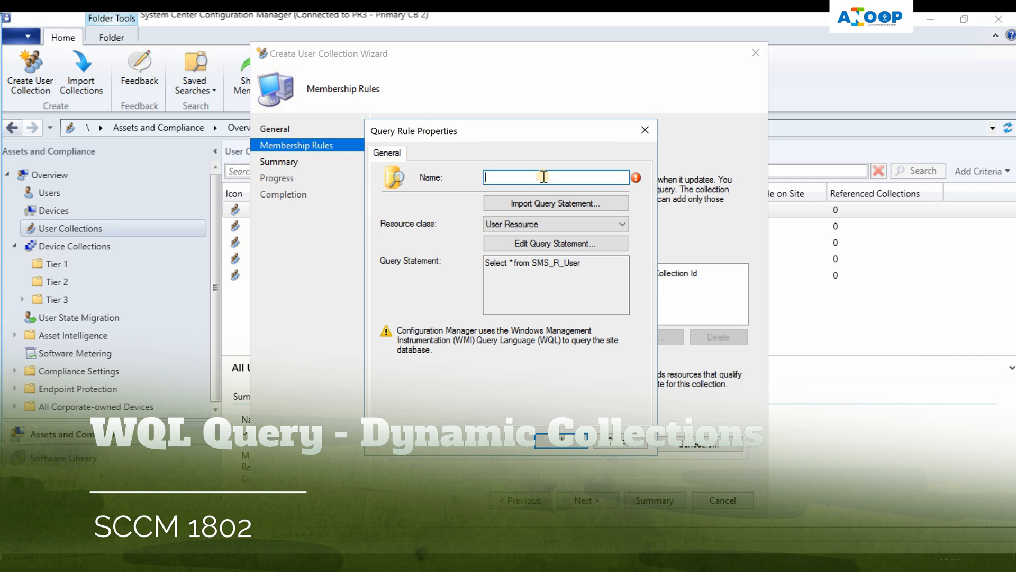
text(User Name Start with Anoop)
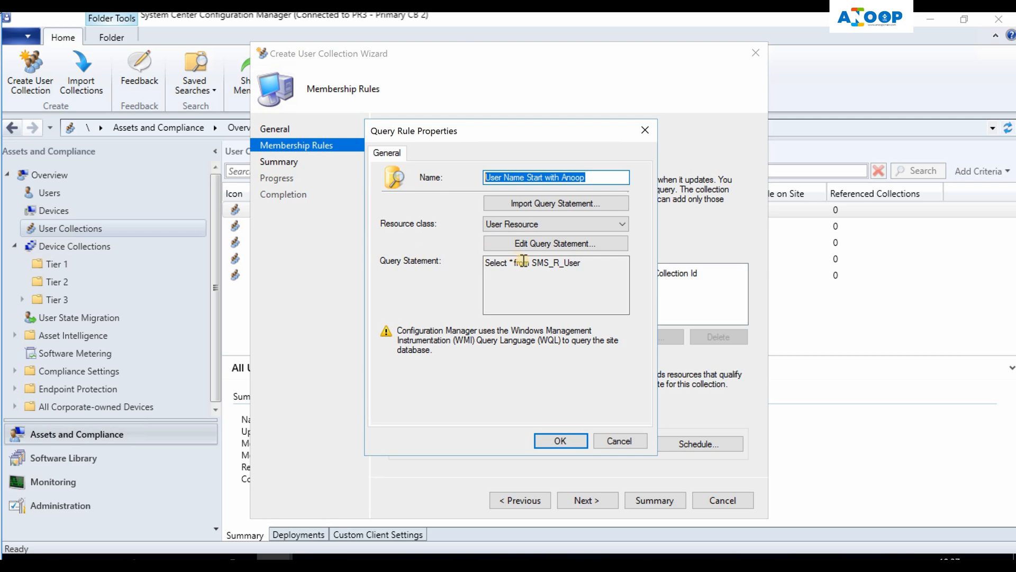
Add a query criterion testing the User Resource Name attribute.
click(555, 243)
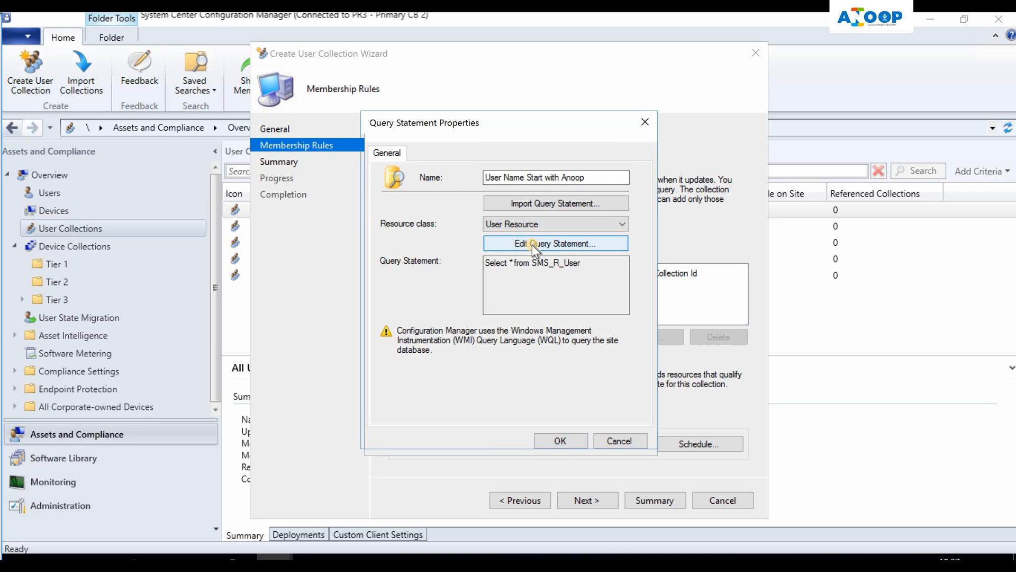
click(556, 244)
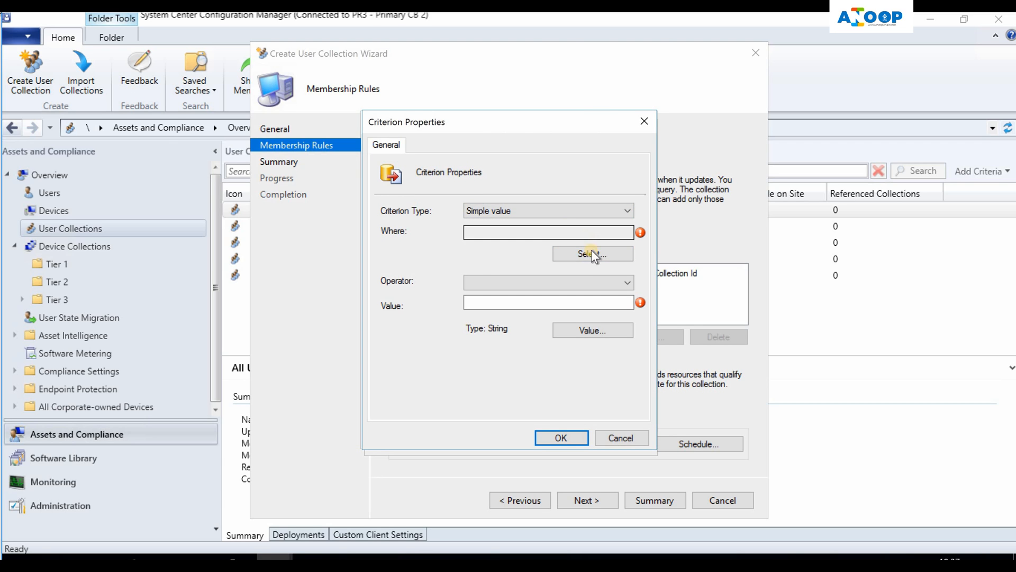
click(593, 254)
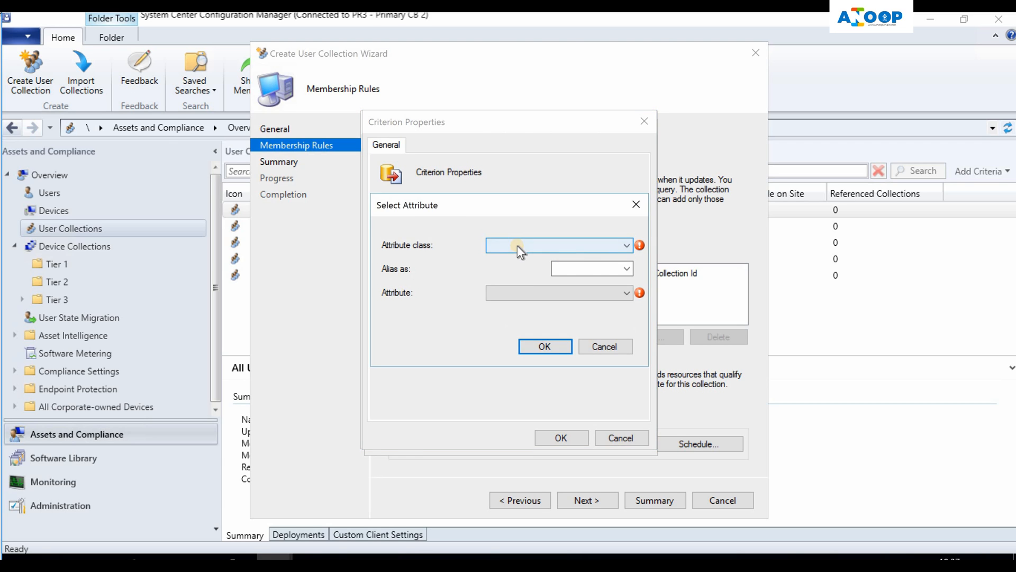
click(559, 245)
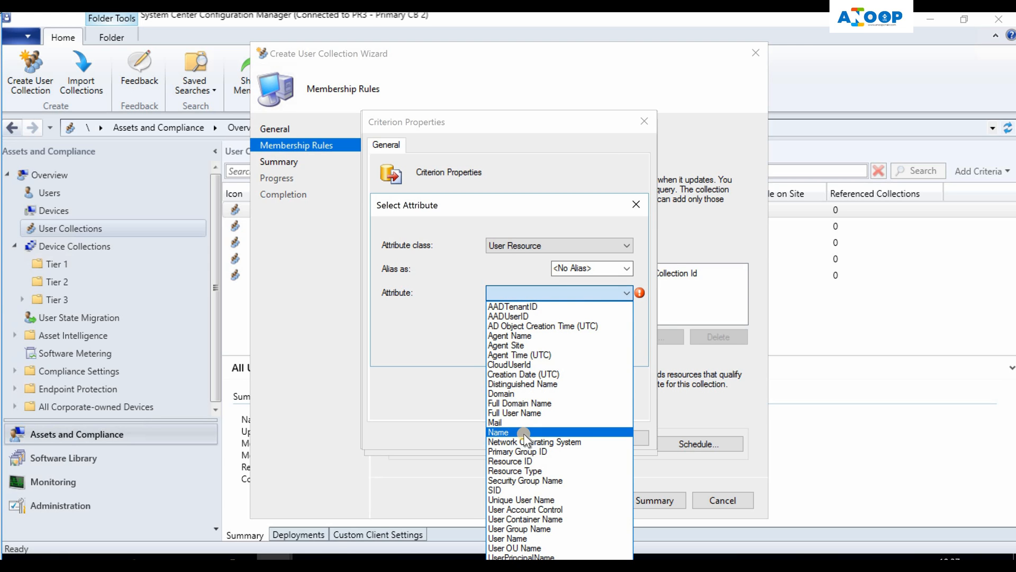
click(499, 432)
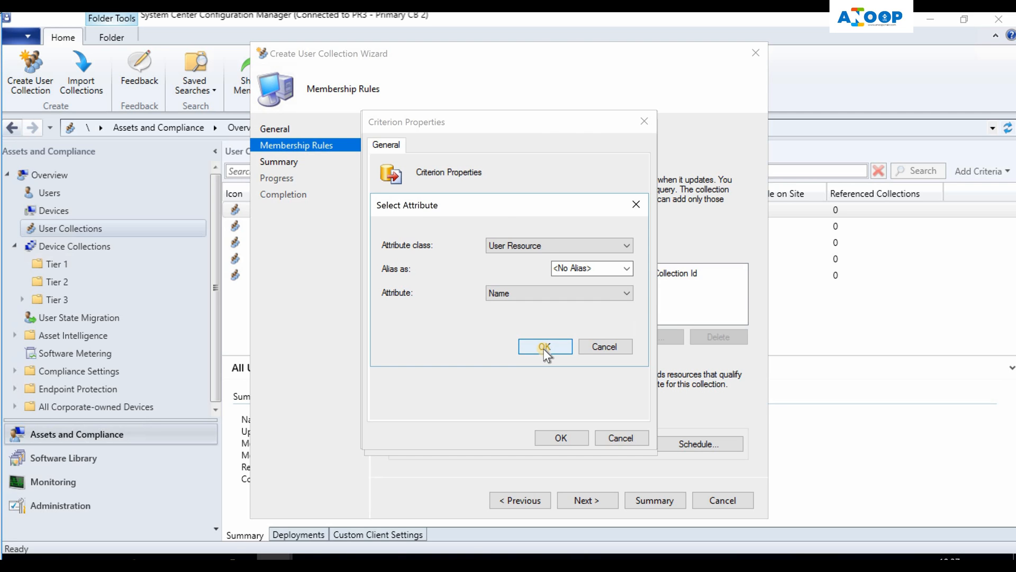
click(545, 346)
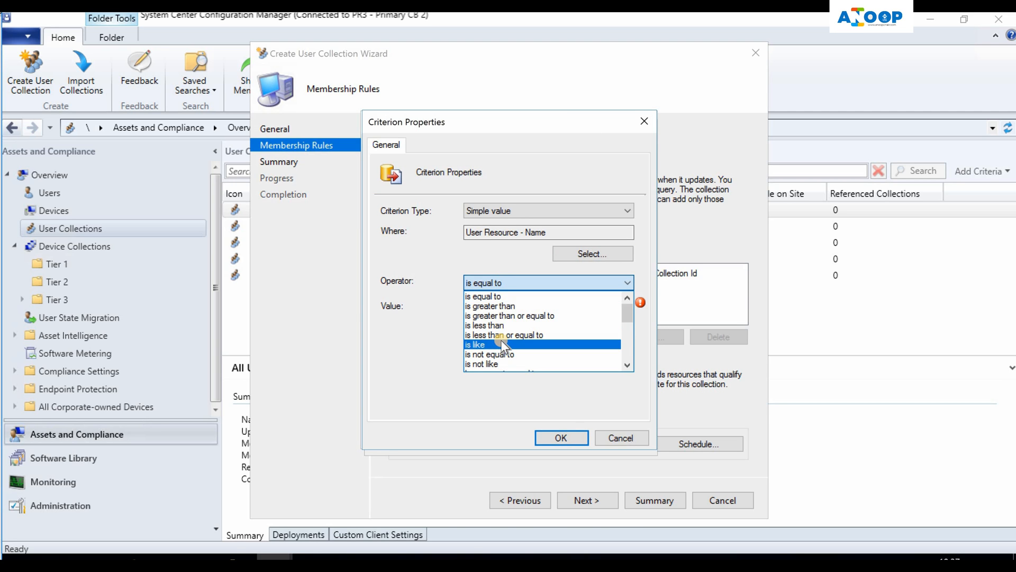
Make the criterion an 'is like' match on 'Anoop%' and confirm it.
click(476, 345)
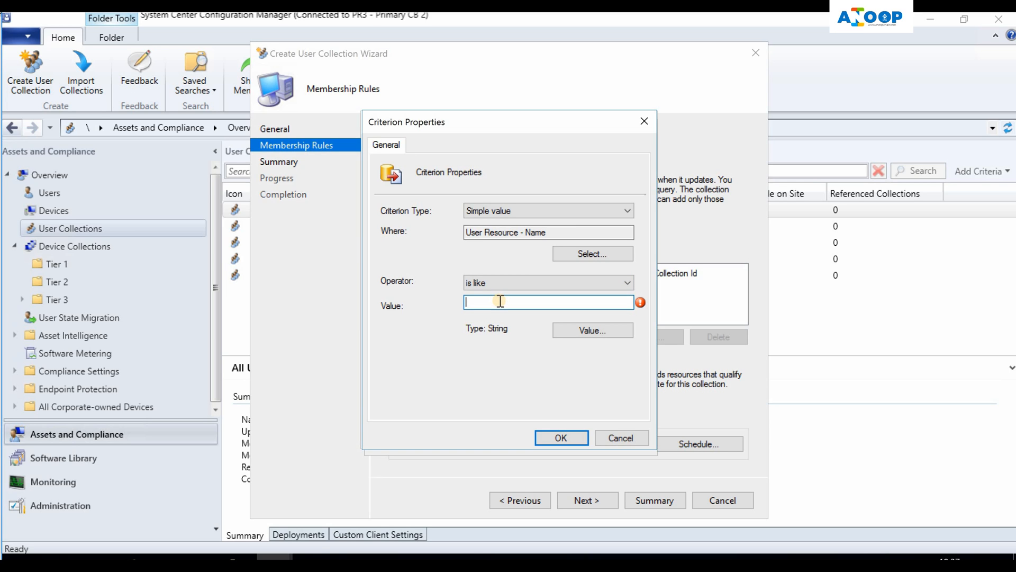
text(Anoop%)
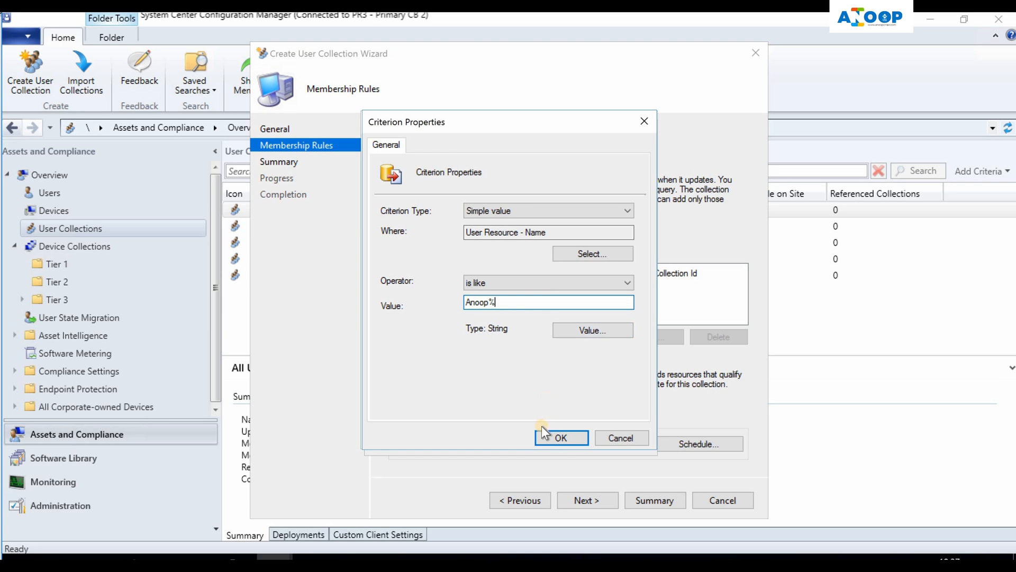
click(561, 438)
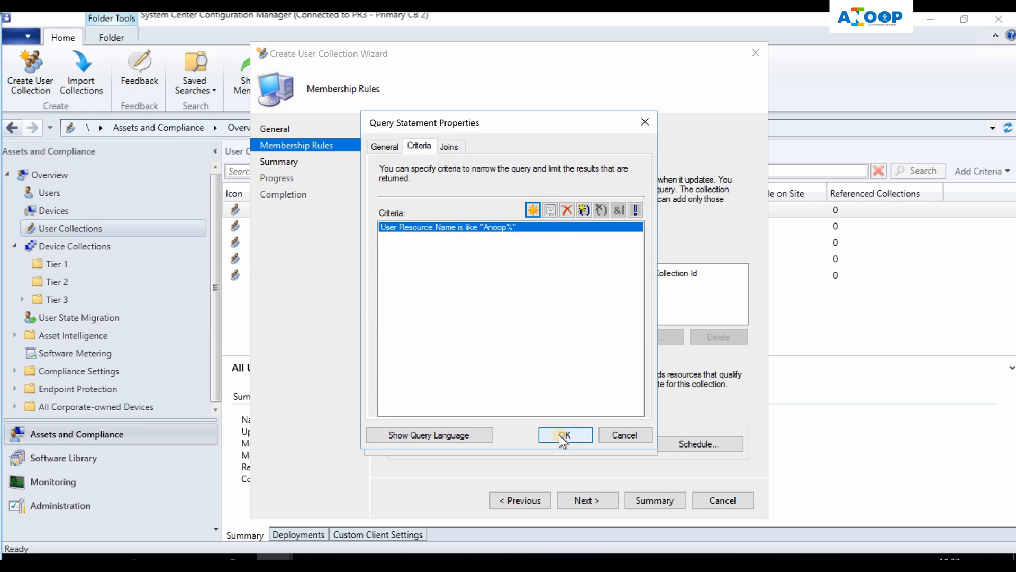
Accept the query statement and add the 'User Name Start with Anoop' rule to the collection.
click(566, 433)
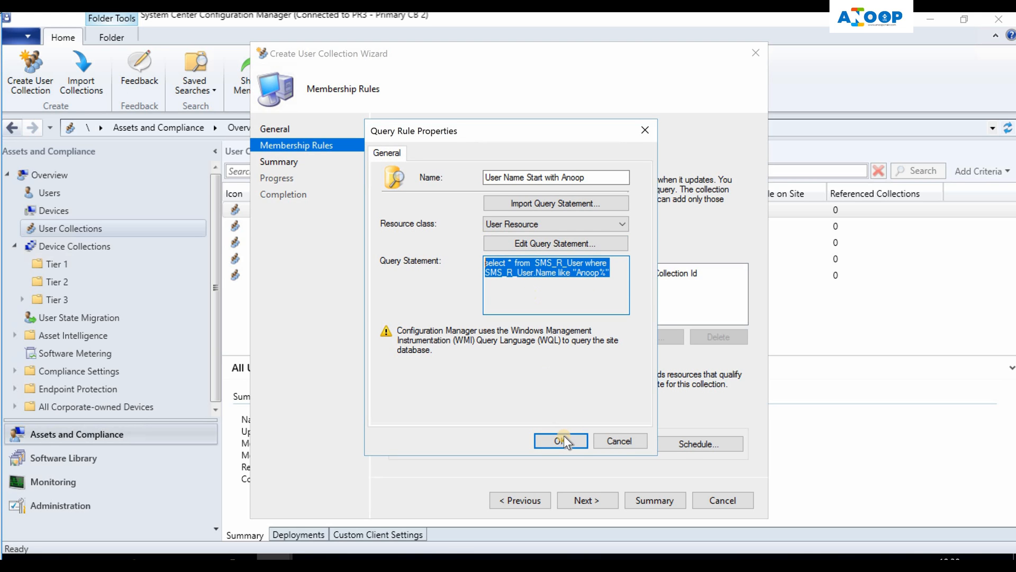
click(561, 440)
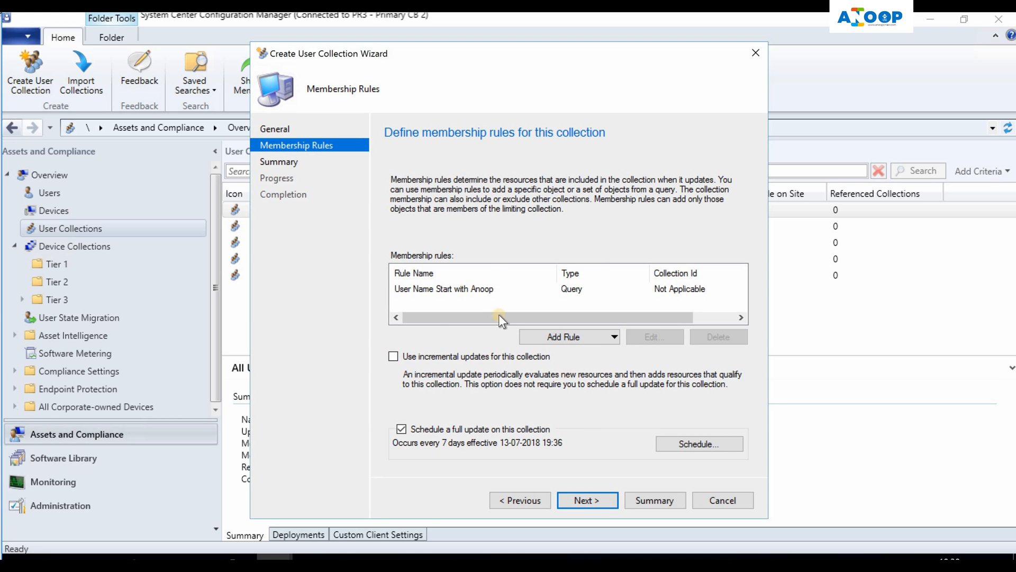
mouse_move(496, 406)
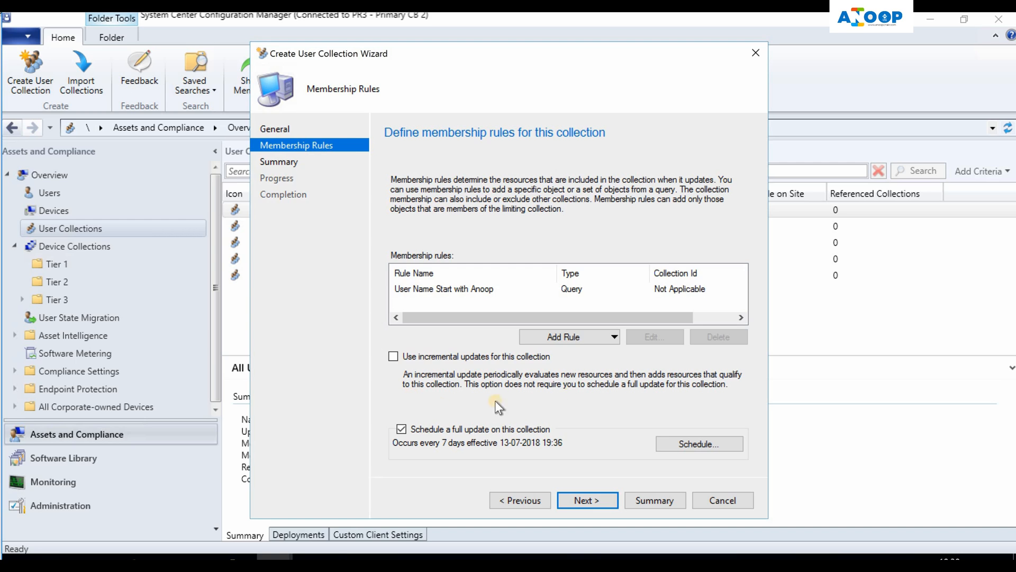
mouse_move(515, 365)
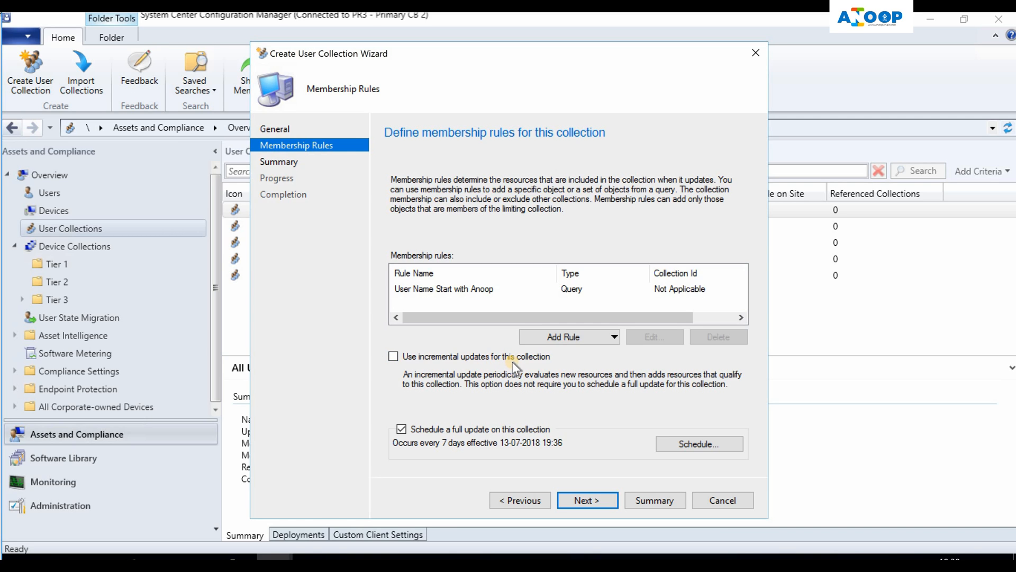
mouse_move(554, 368)
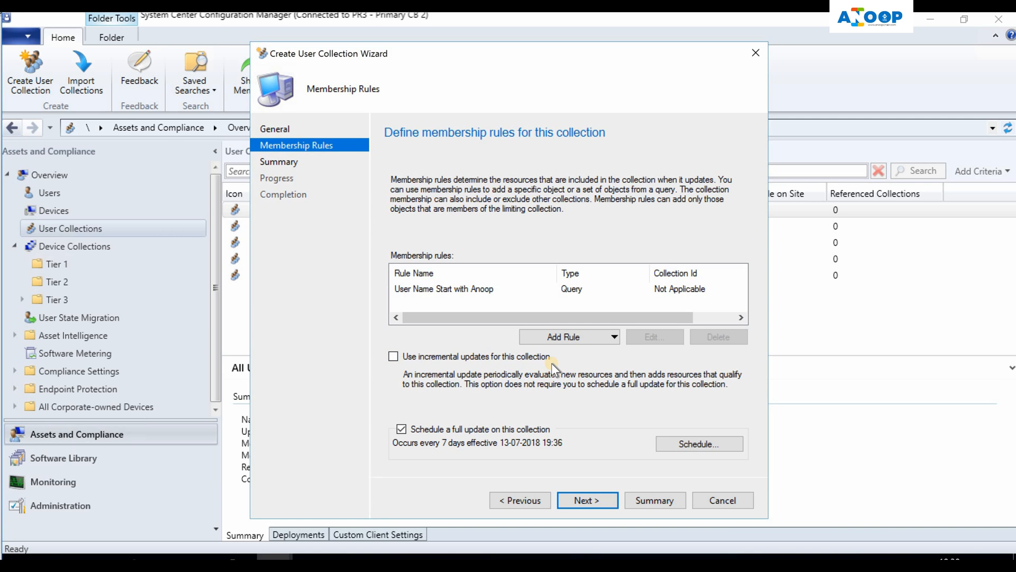
mouse_move(337, 325)
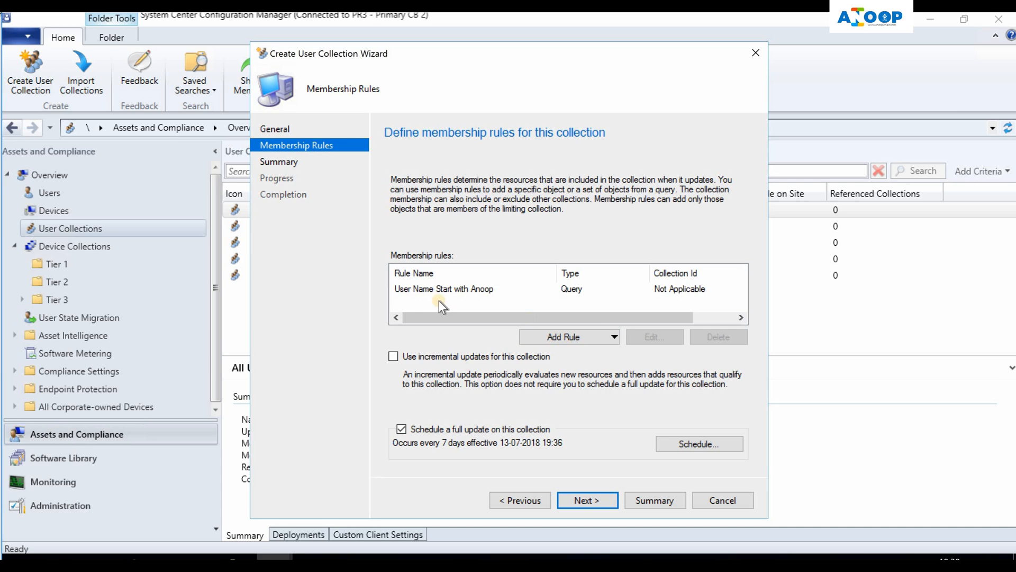
mouse_move(412, 462)
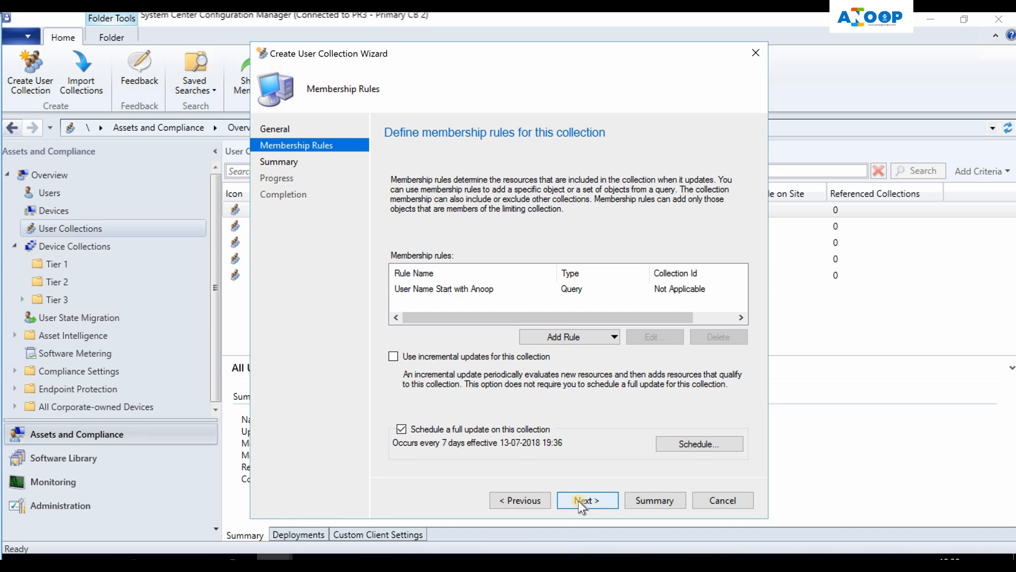
Complete and close the wizard so Dynamic User Collection appears in the list.
click(586, 499)
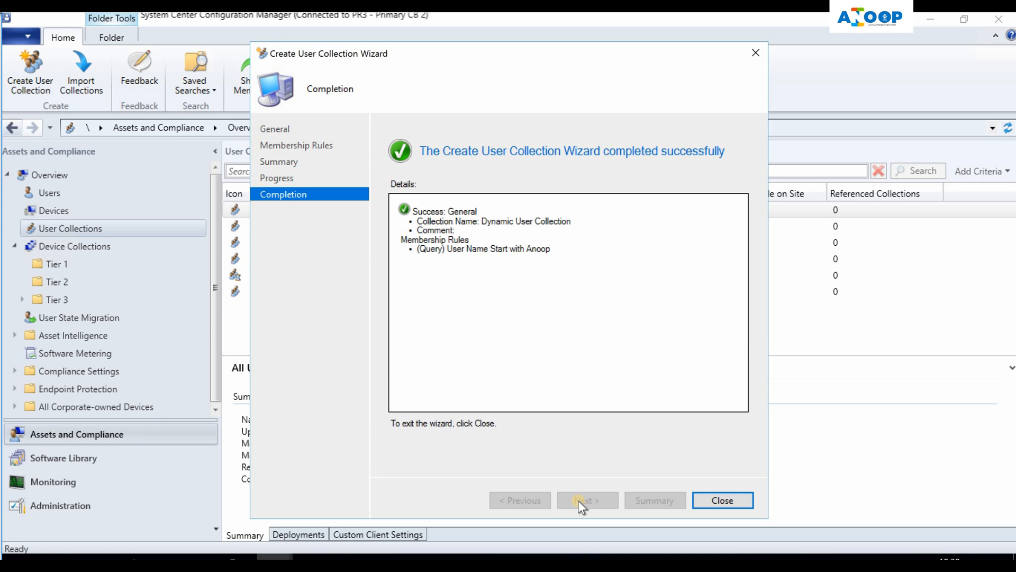
click(721, 500)
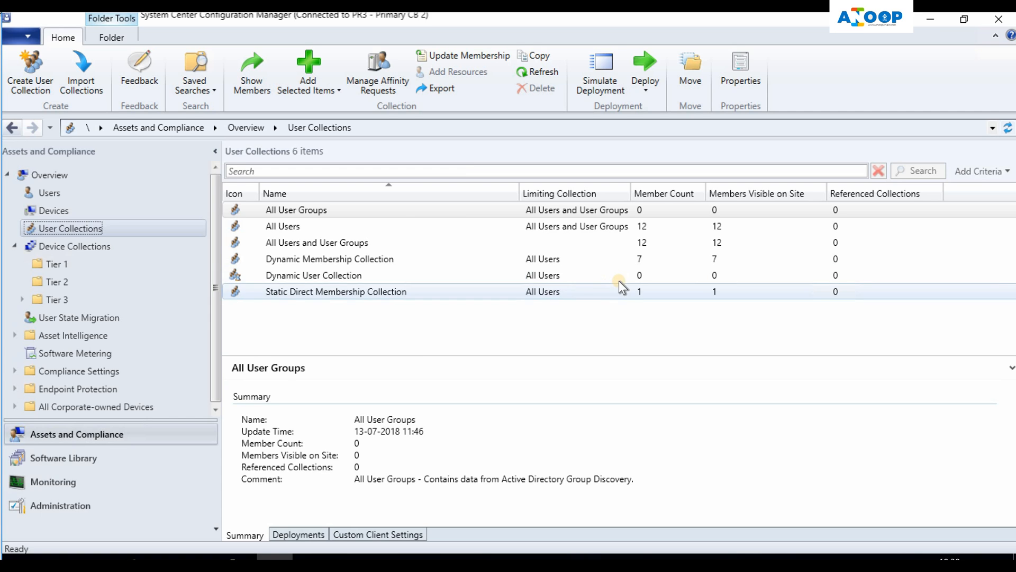
click(313, 275)
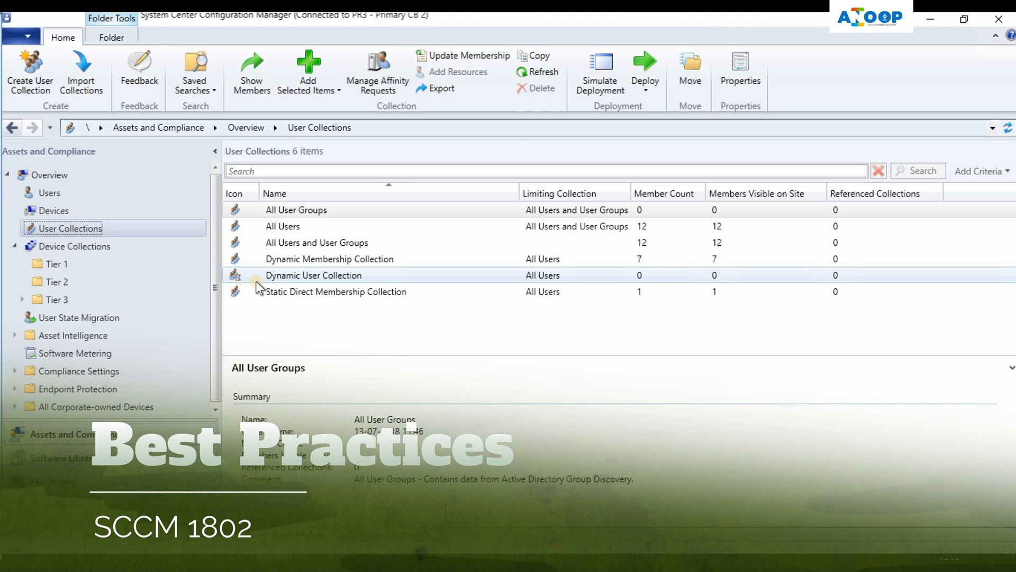
mouse_move(247, 285)
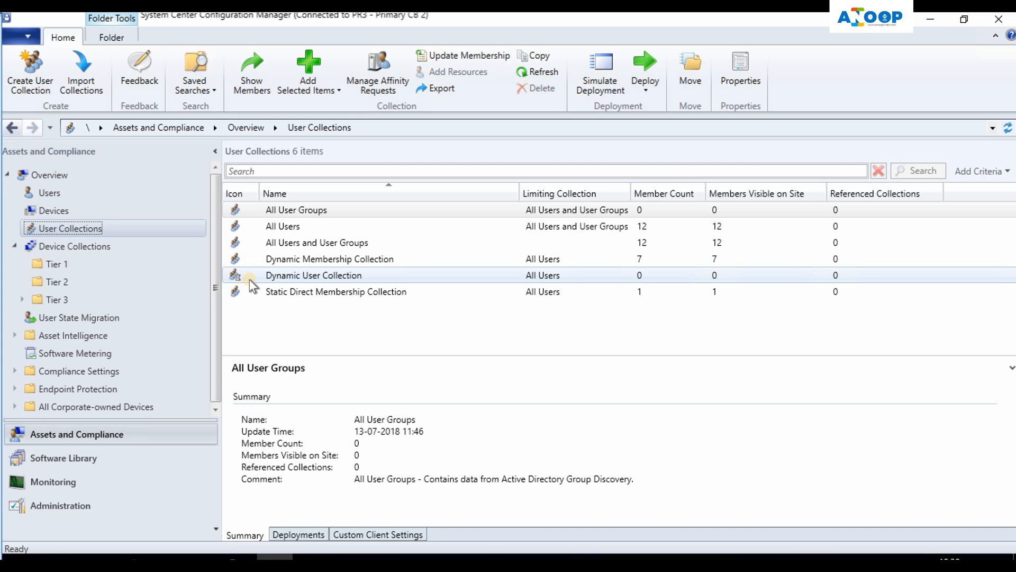
Select Dynamic User Collection and bring up its actions to update membership.
click(313, 276)
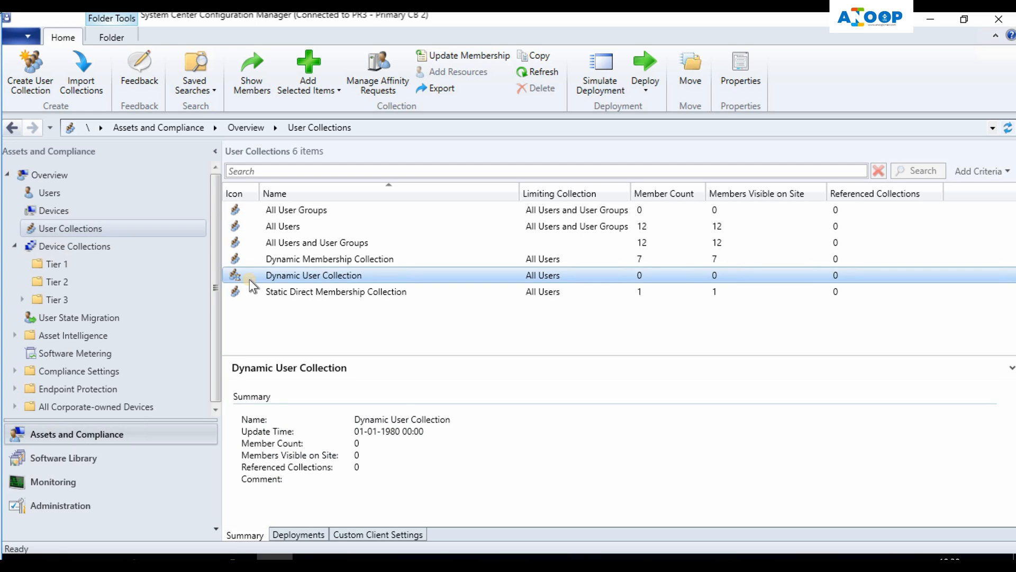
right_click(313, 275)
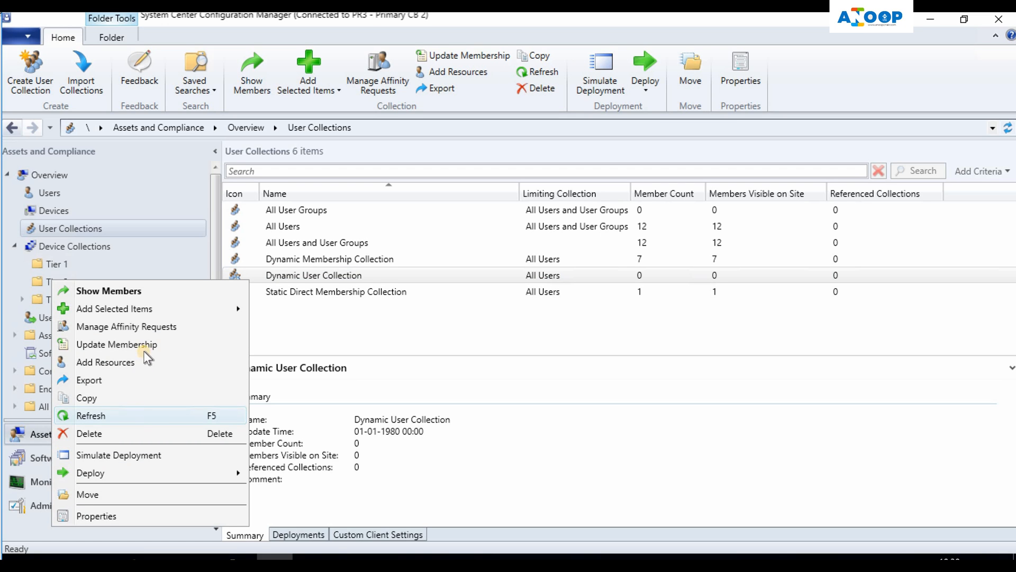
mouse_move(151, 348)
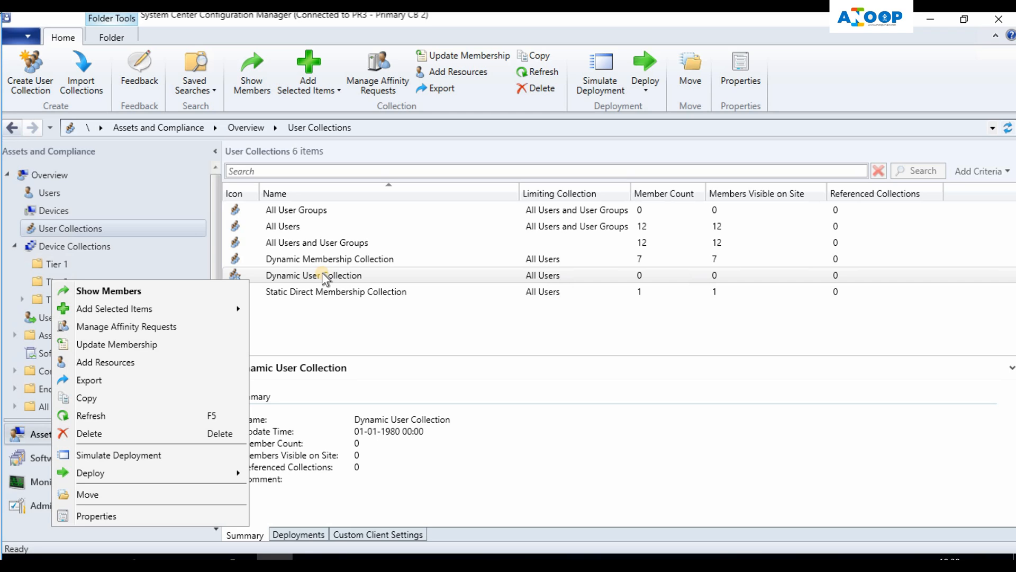
mouse_move(349, 285)
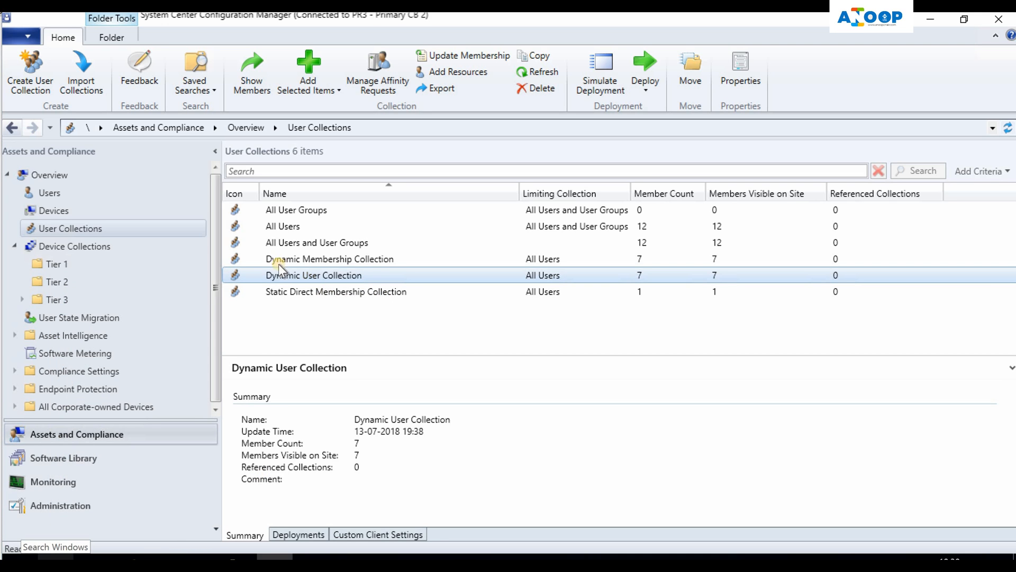
mouse_move(356, 258)
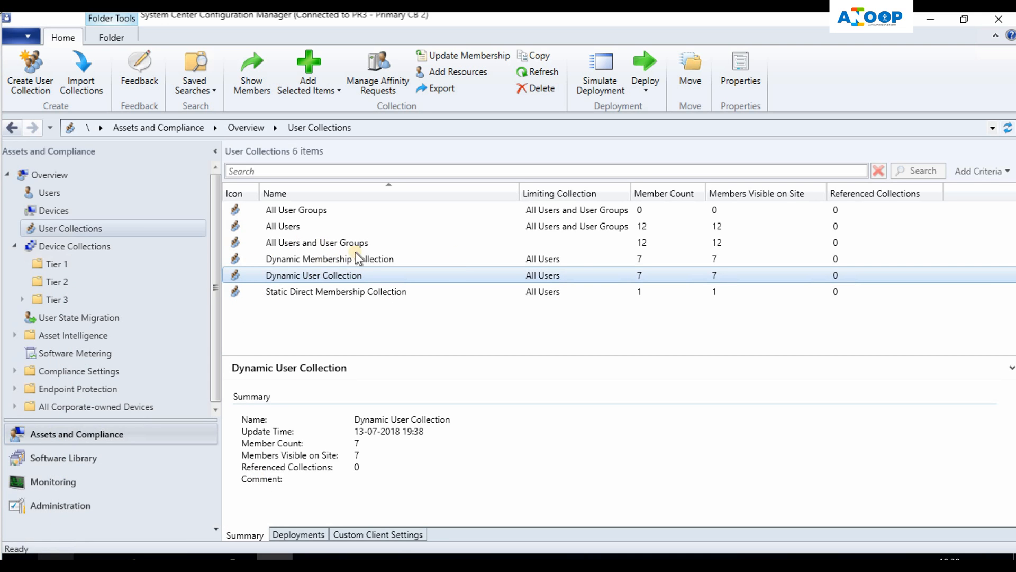
mouse_move(641, 261)
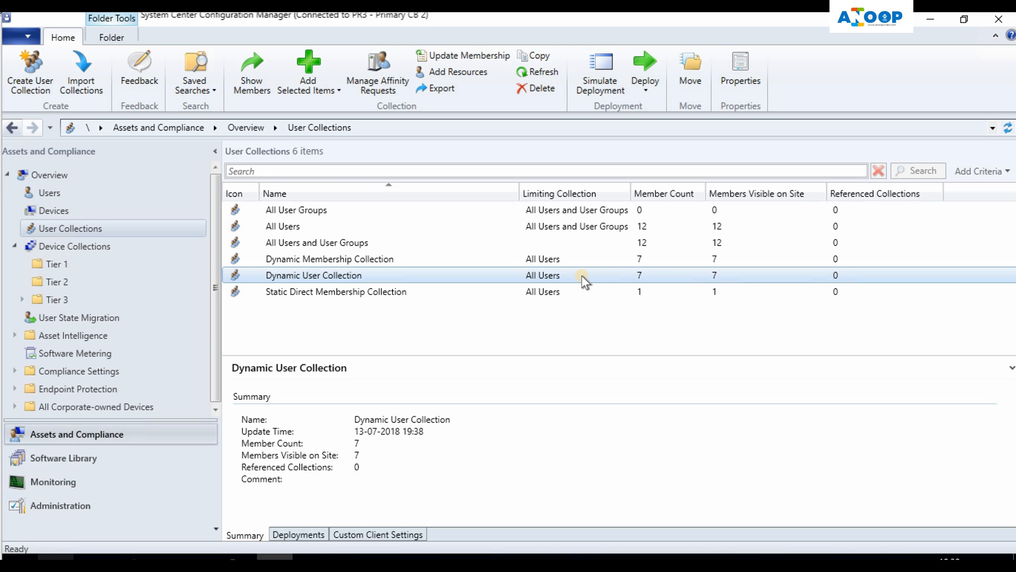
double_click(313, 275)
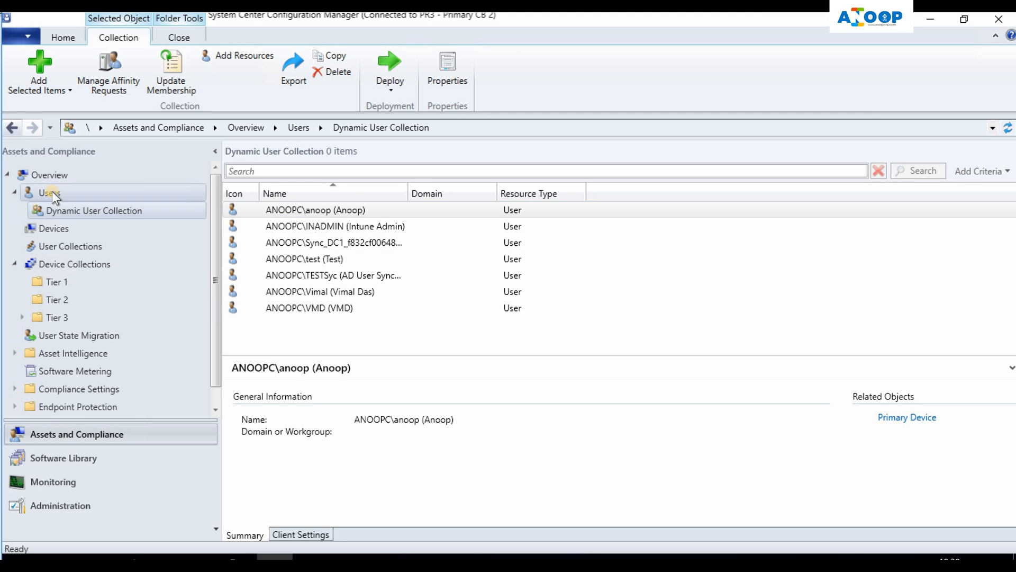
mouse_move(51, 184)
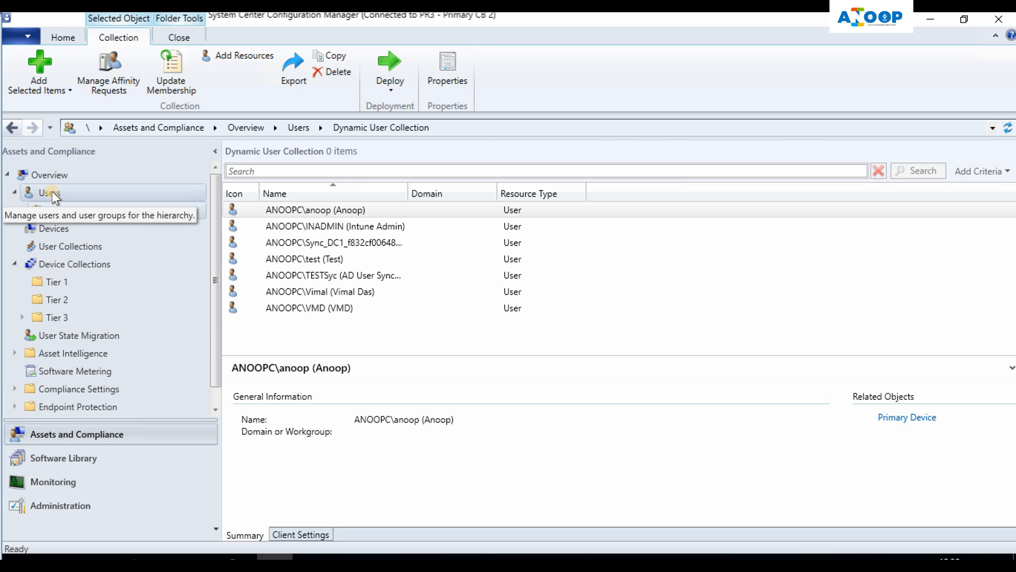
click(70, 246)
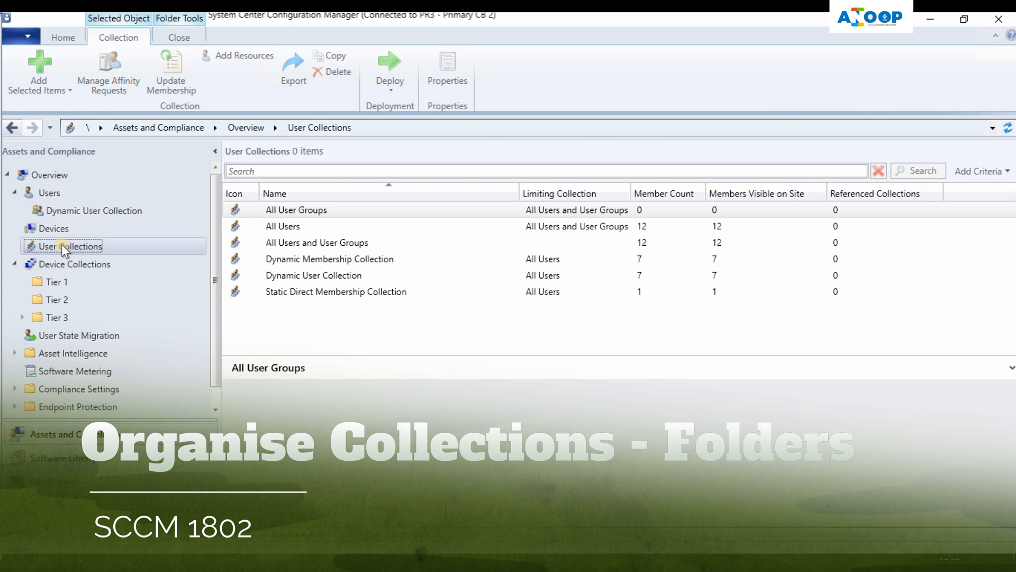
Create a folder named Default Collection under User Collections and select All User Groups.
right_click(63, 245)
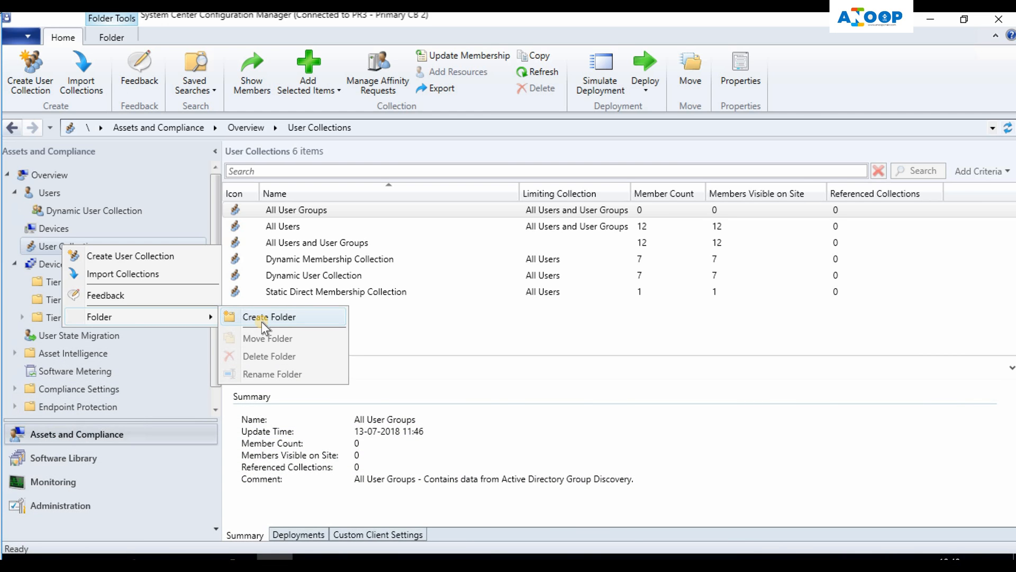
mouse_move(269, 326)
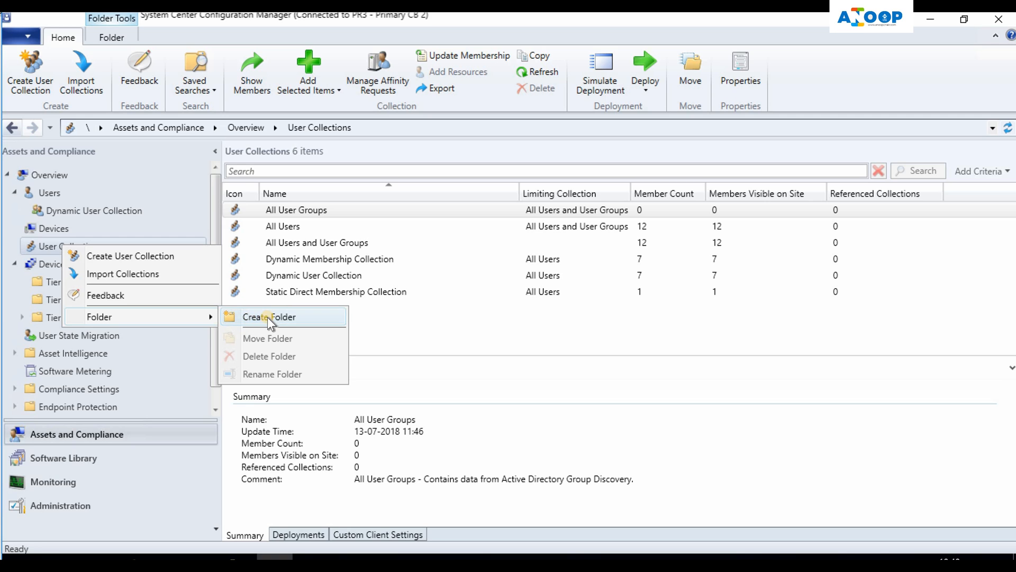
click(271, 316)
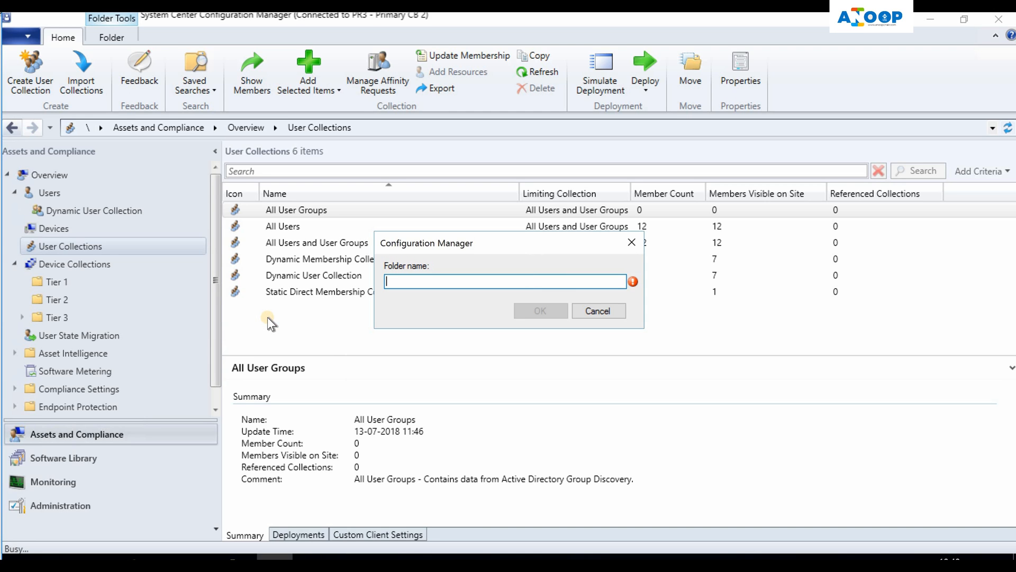
text(Default Collection)
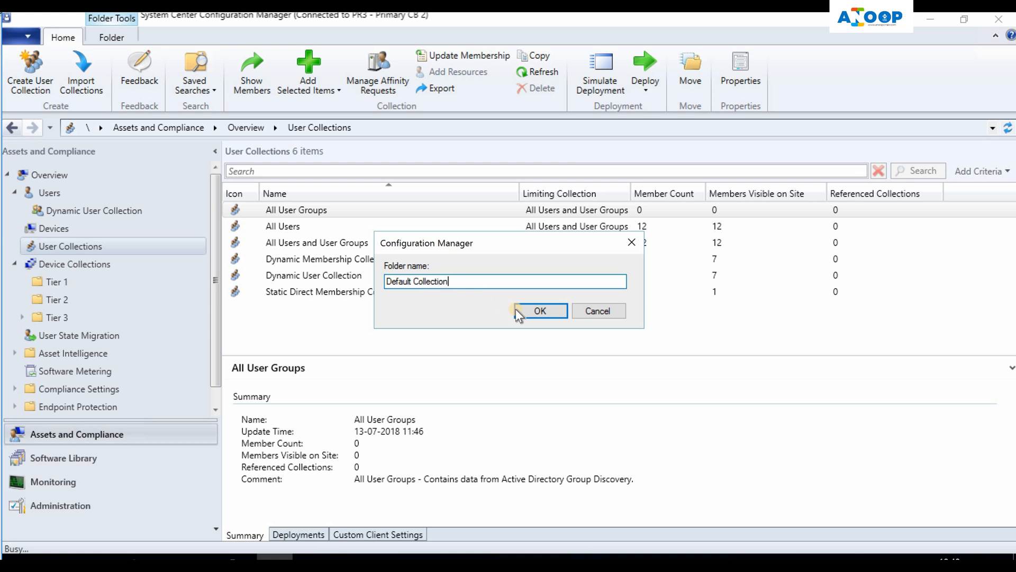
click(540, 311)
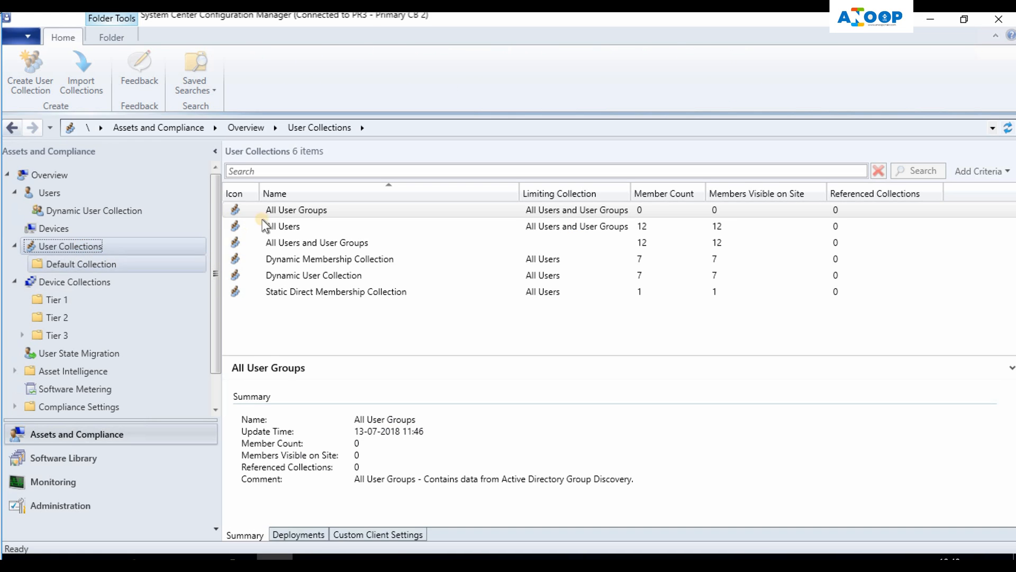
click(296, 209)
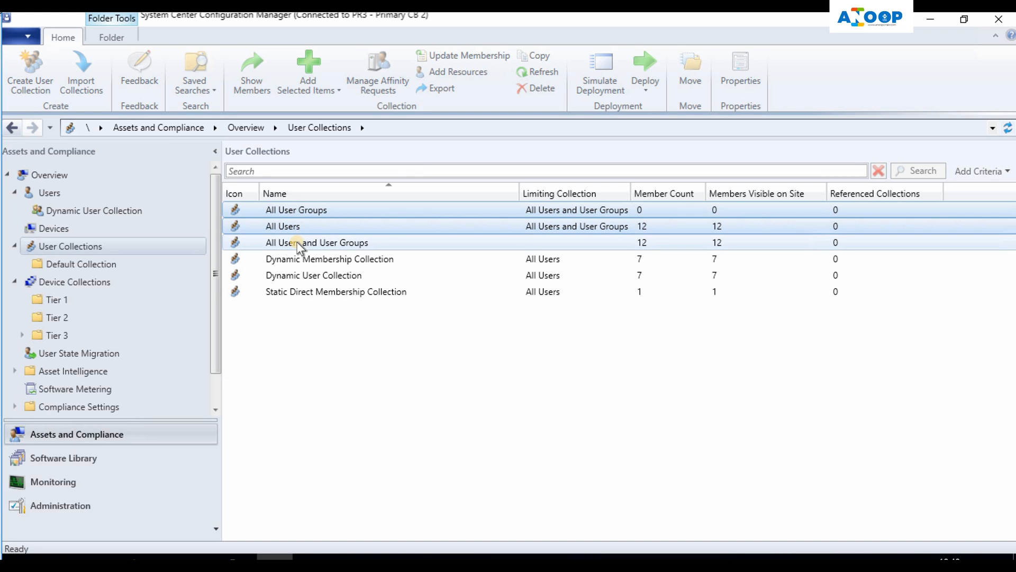
Move the three built-in collections into the Default Collection folder and view it.
click(316, 242)
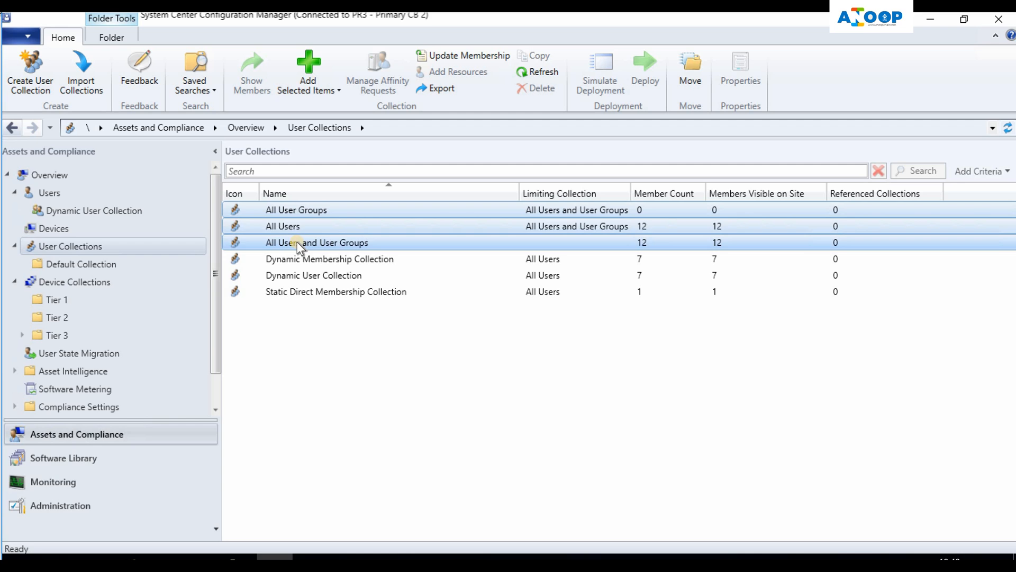
right_click(298, 243)
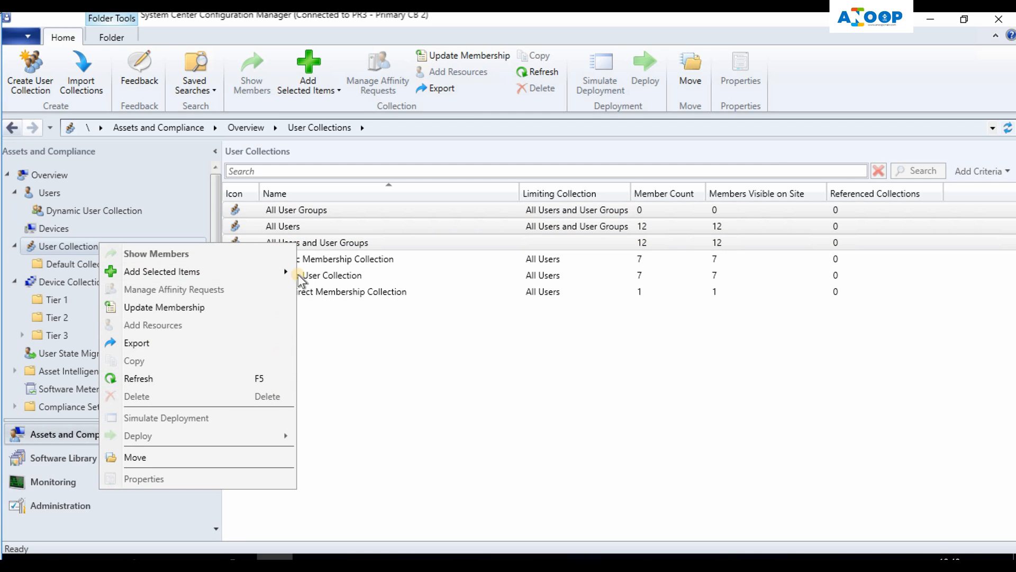
mouse_move(262, 466)
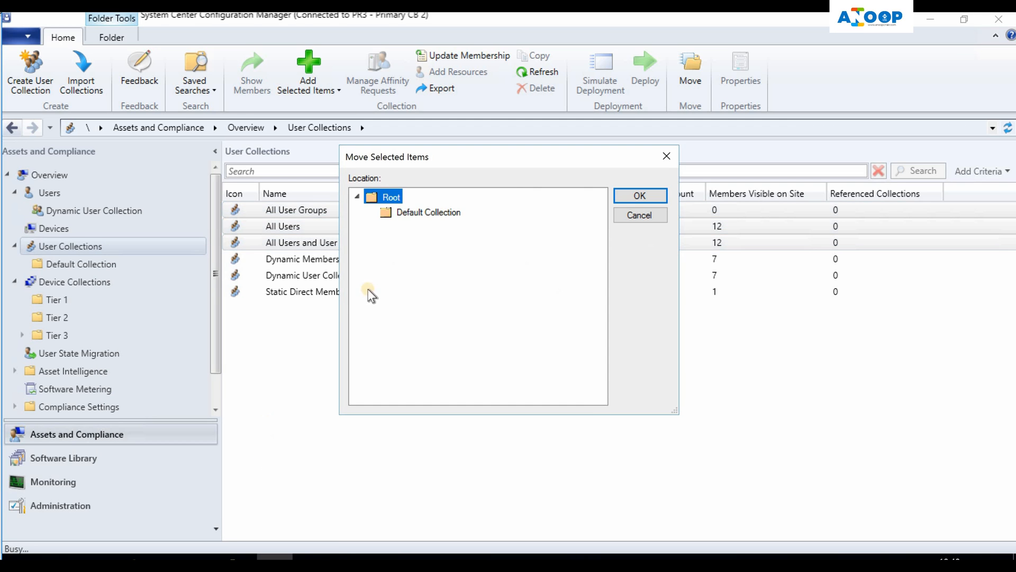
click(428, 211)
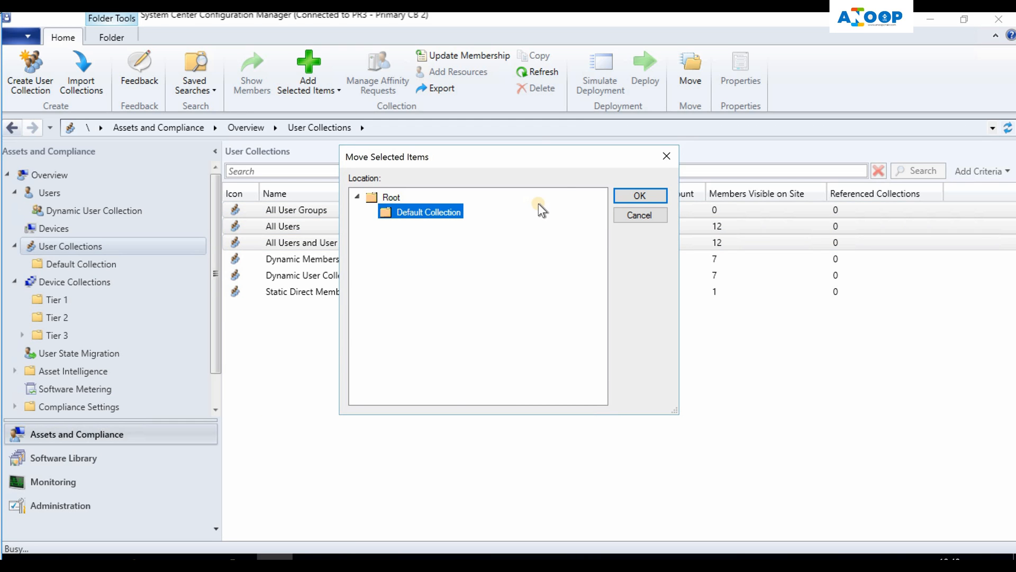
click(640, 194)
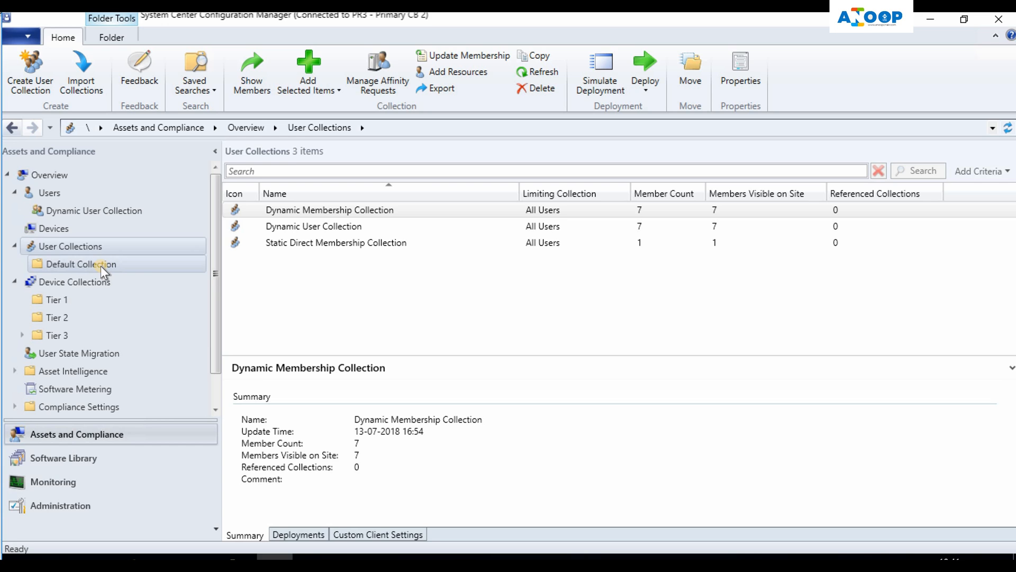
click(68, 265)
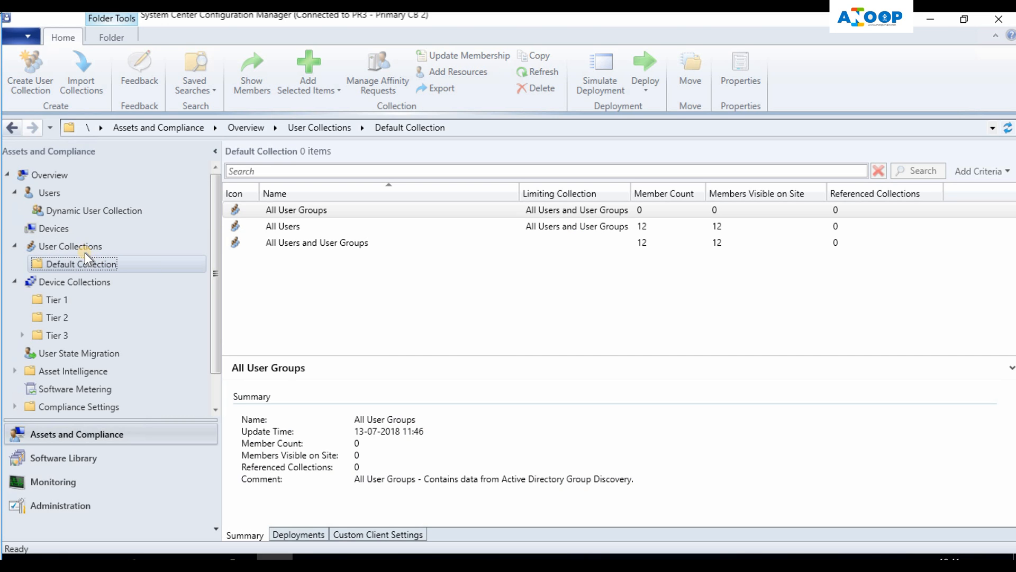
Create two folders, HR Dept and Test, under User Collections.
right_click(69, 245)
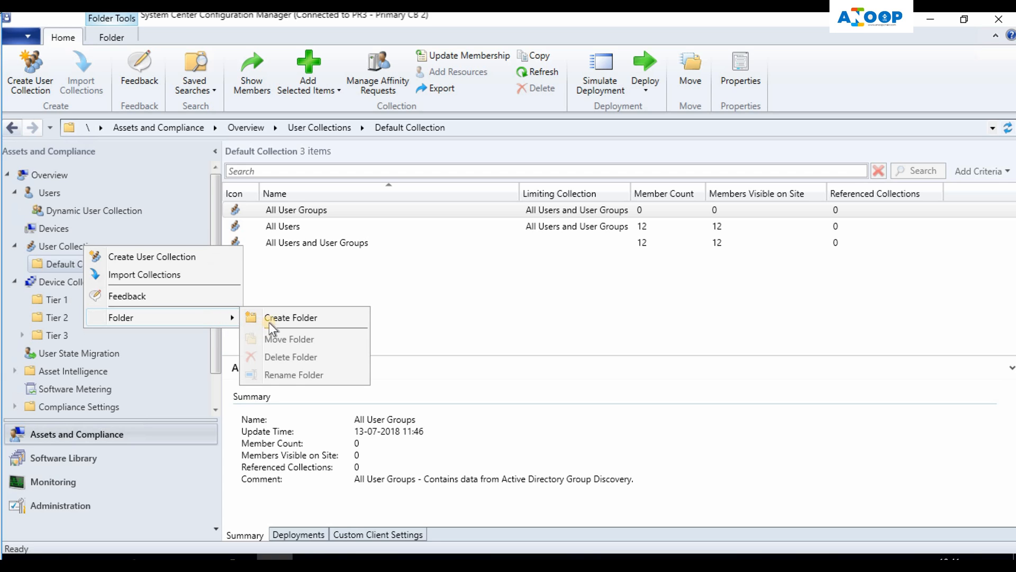
click(290, 317)
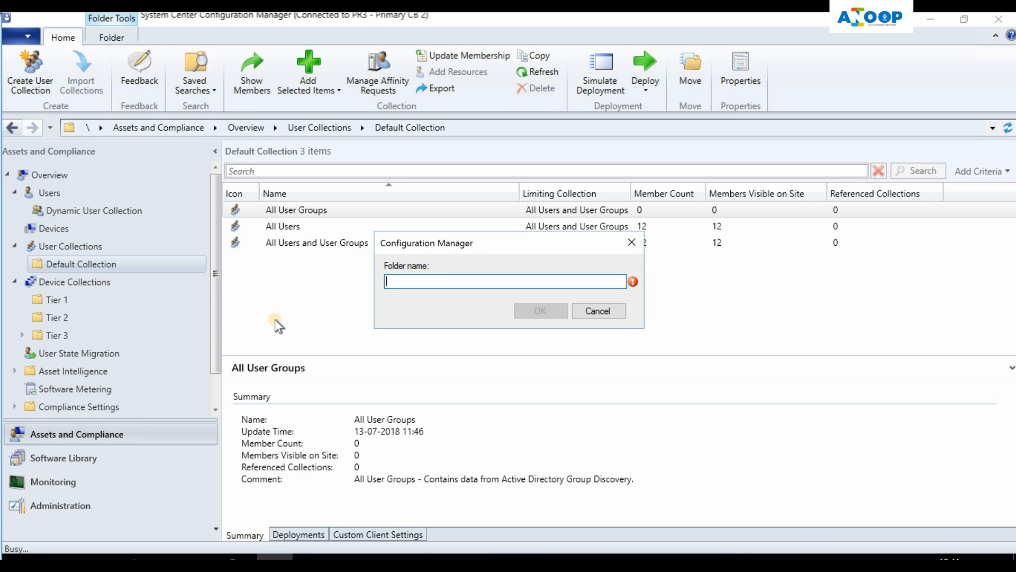
text(HR Dept)
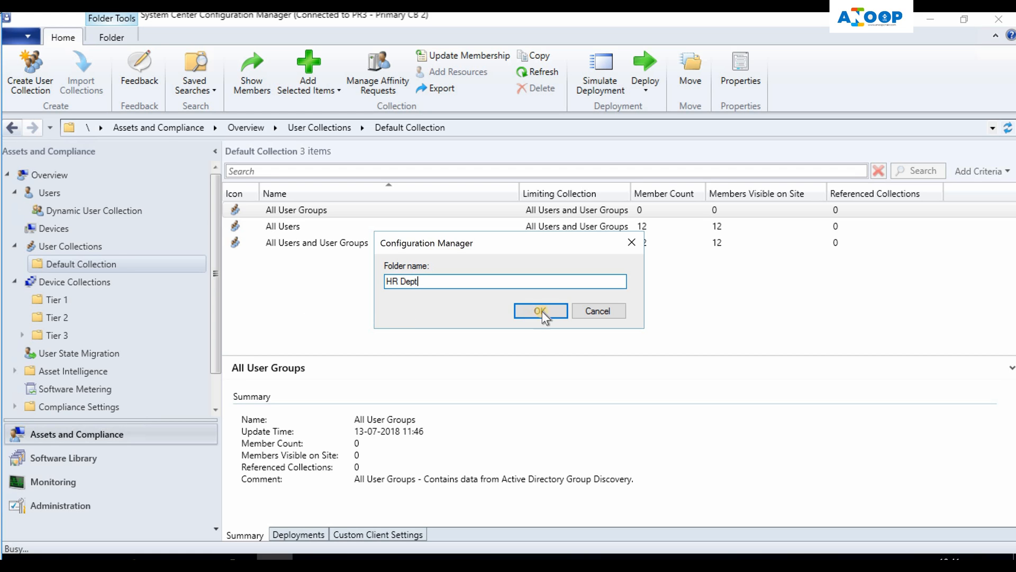
click(540, 311)
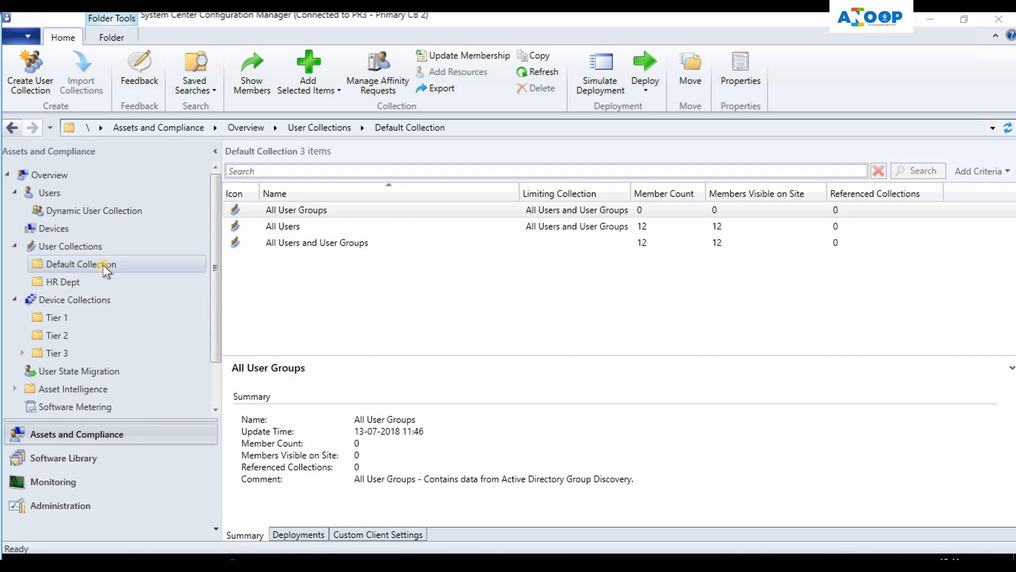
right_click(70, 246)
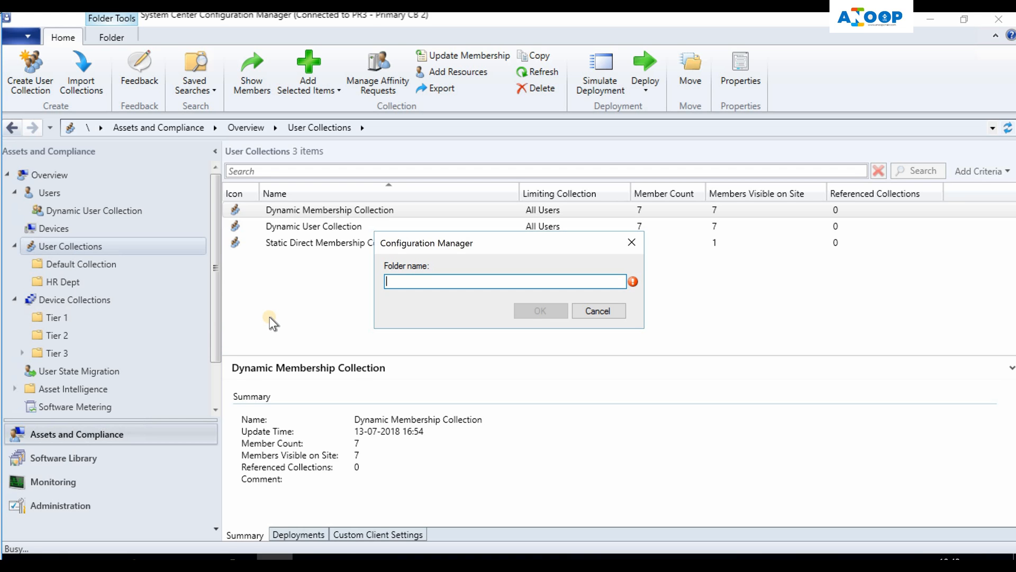
click(598, 311)
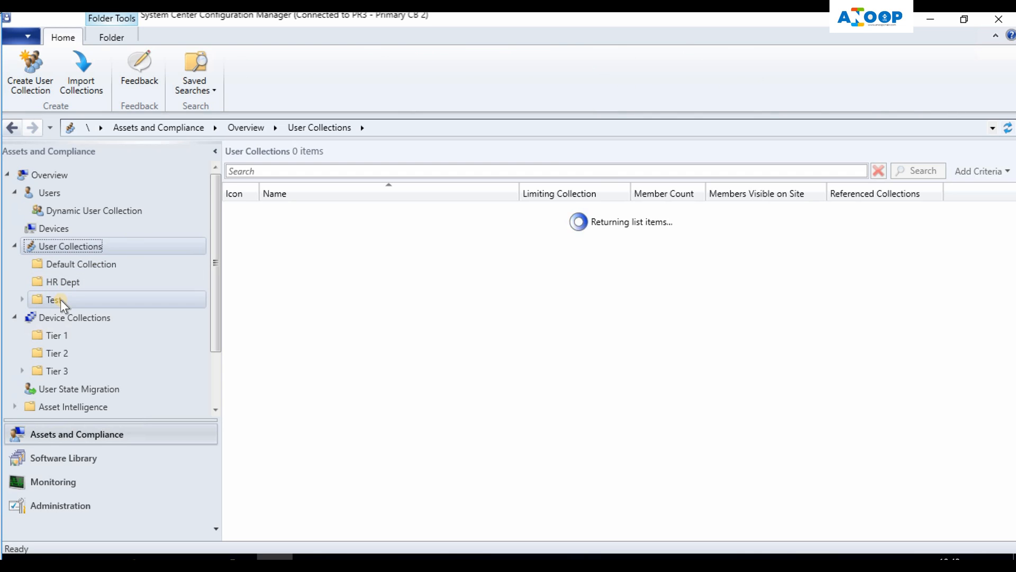
Multi-select the three custom collections remaining at the User Collections root.
click(70, 246)
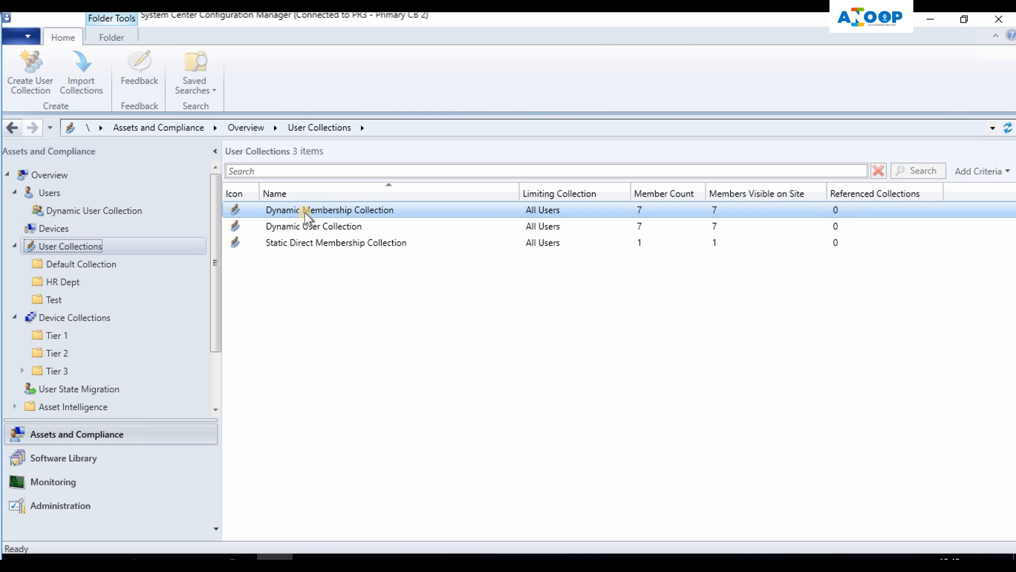
click(328, 209)
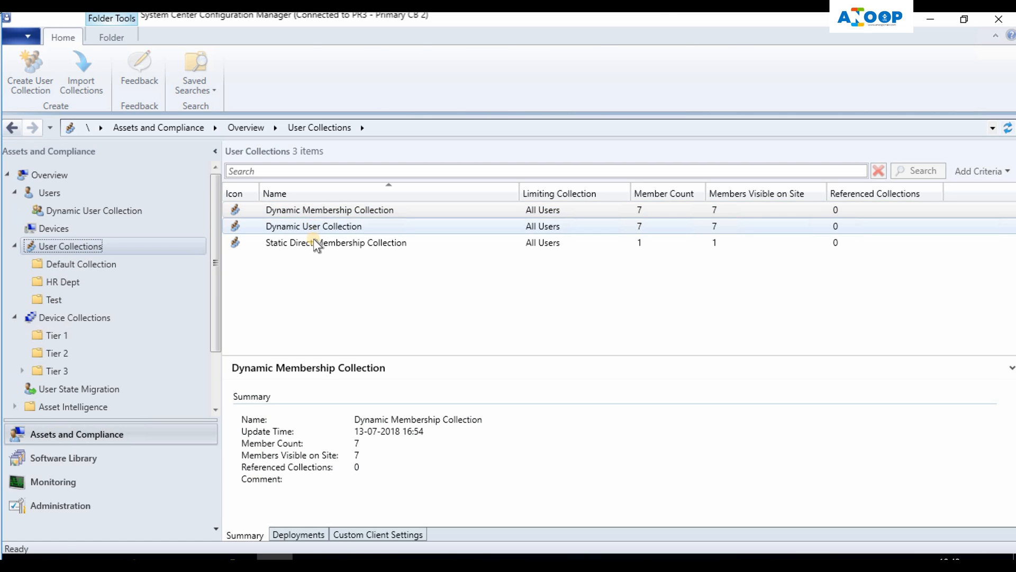
click(325, 242)
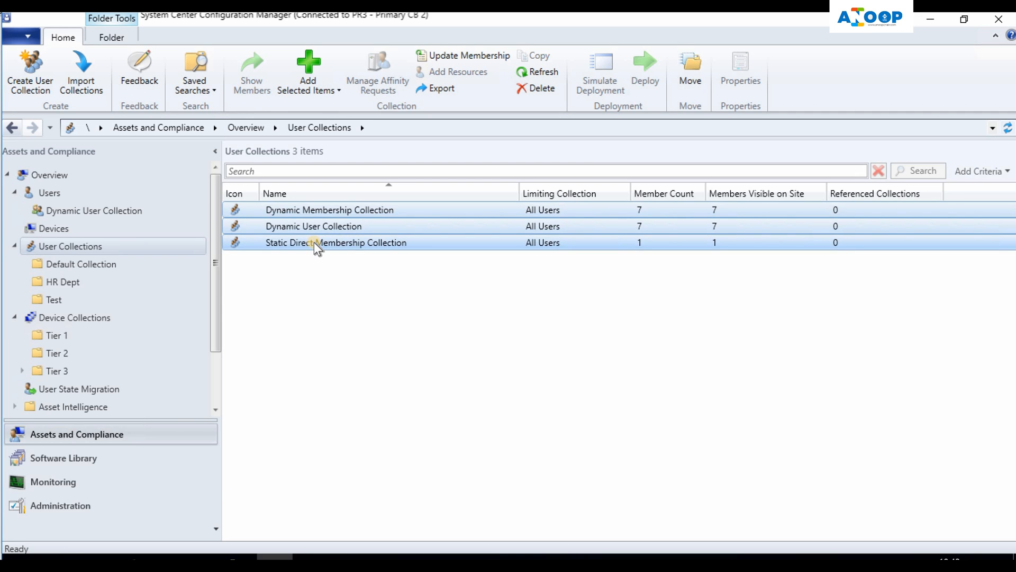
Move the three selected collections into Test, verify inside Test, and return to the User Collections root.
right_click(320, 242)
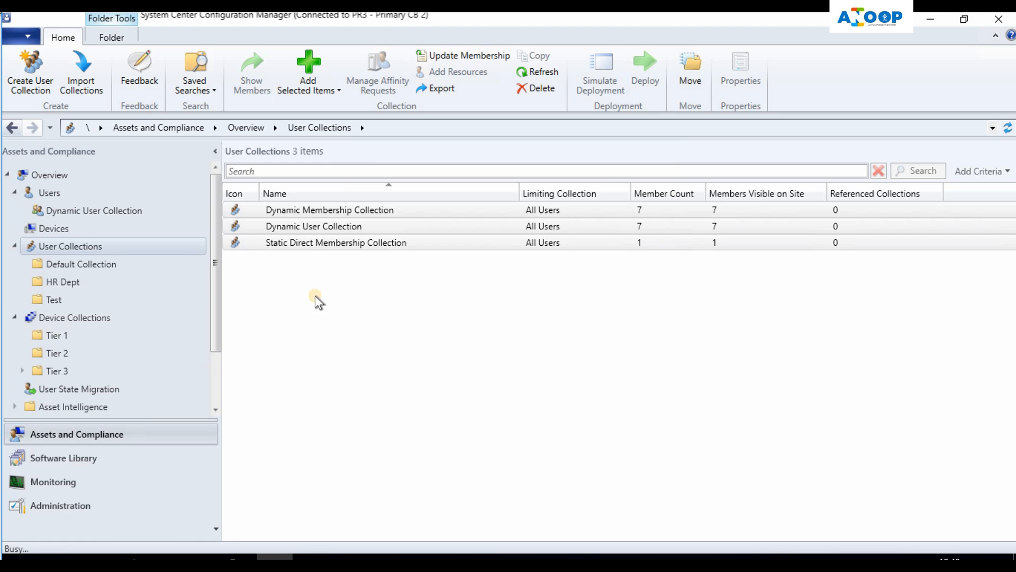
click(690, 64)
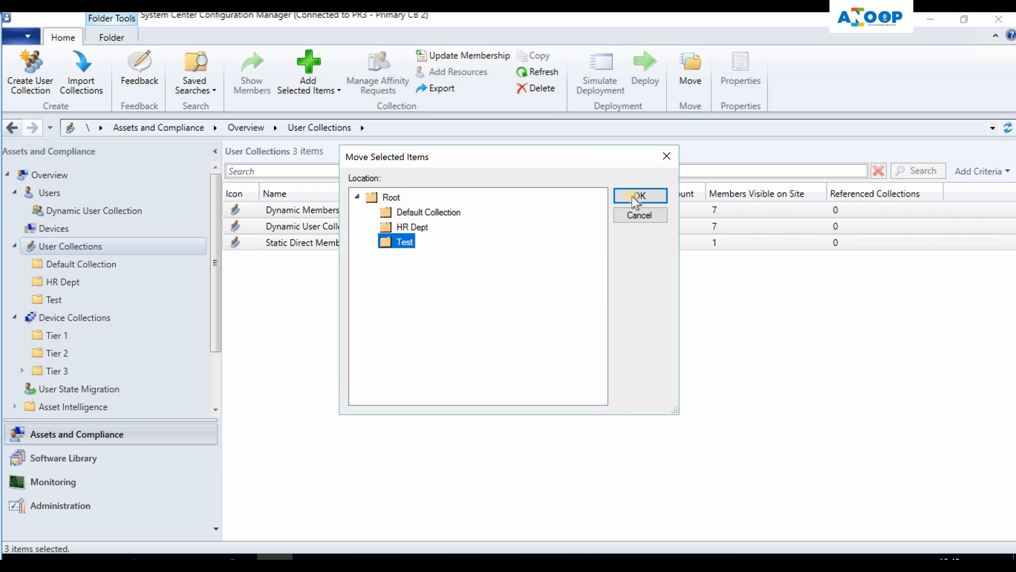
click(641, 194)
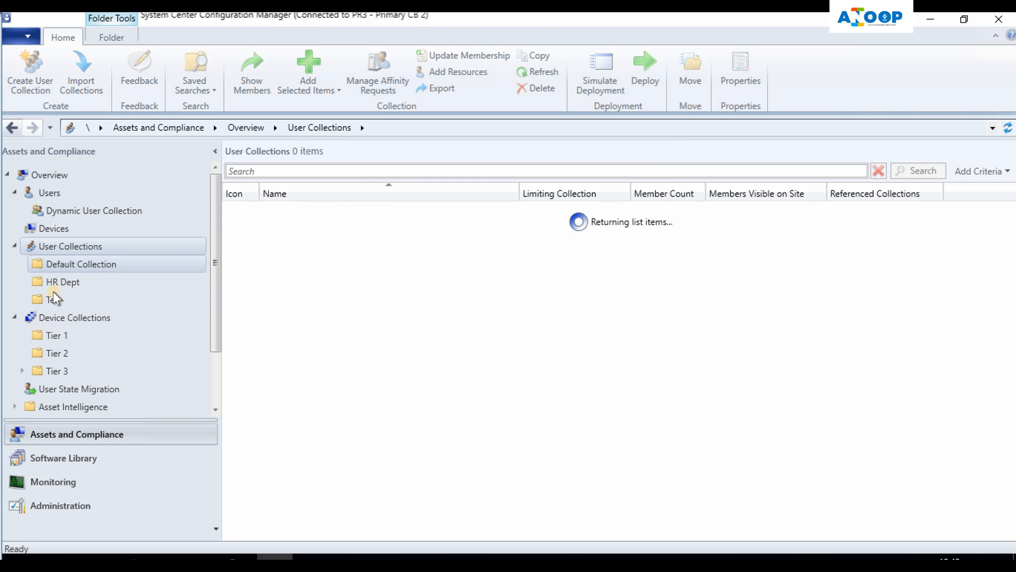
click(44, 298)
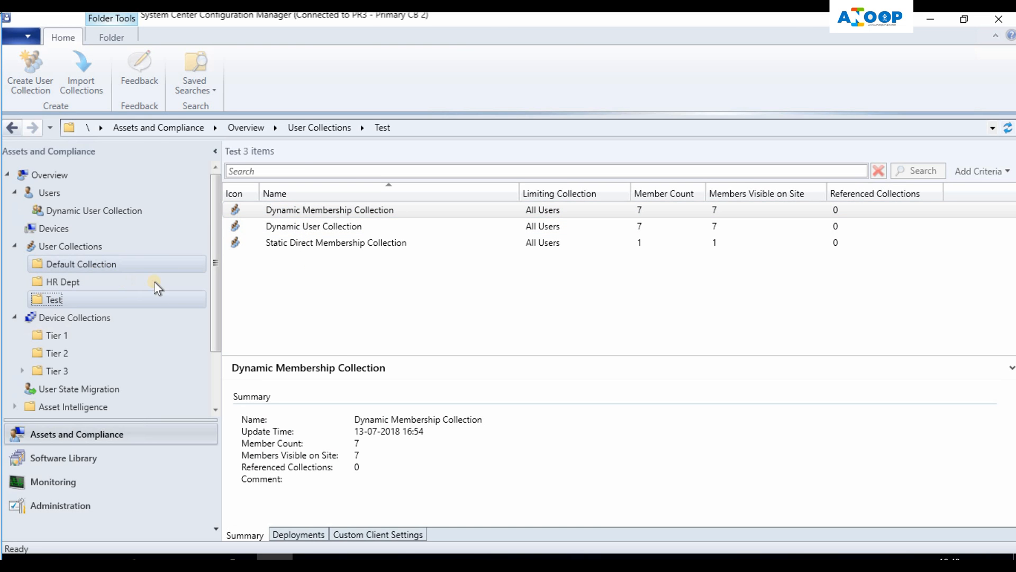
click(69, 245)
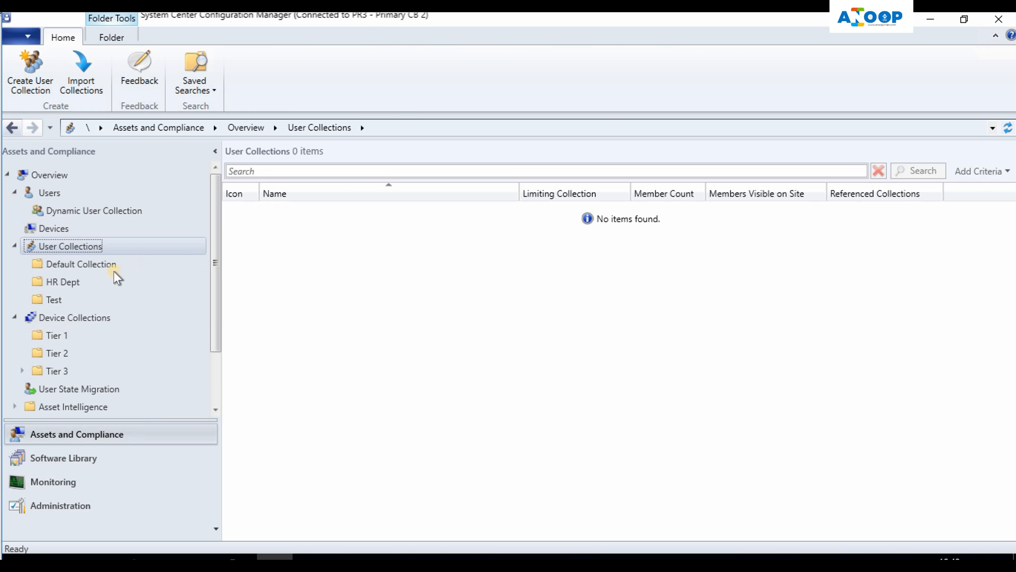
mouse_move(114, 262)
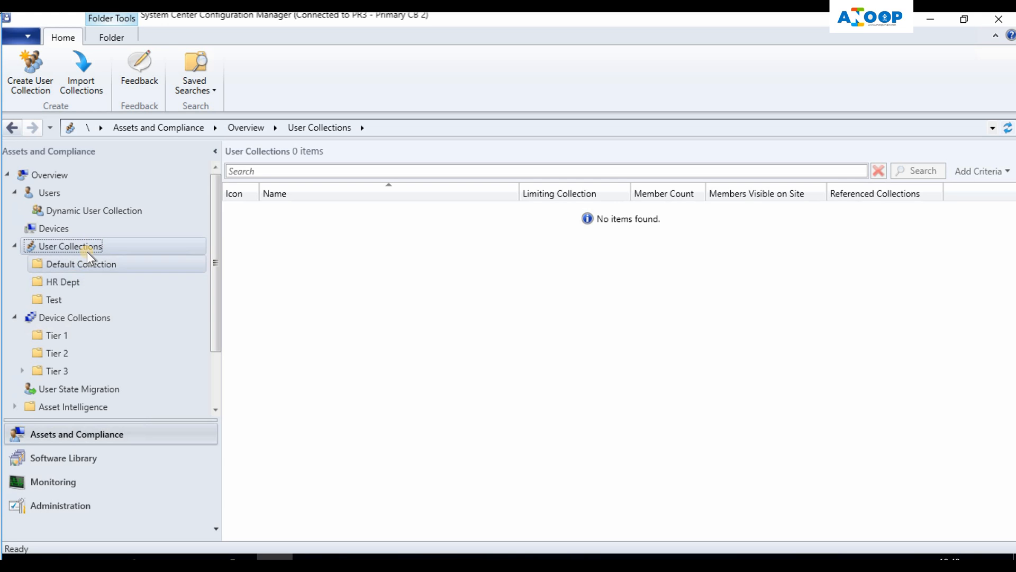
mouse_move(87, 251)
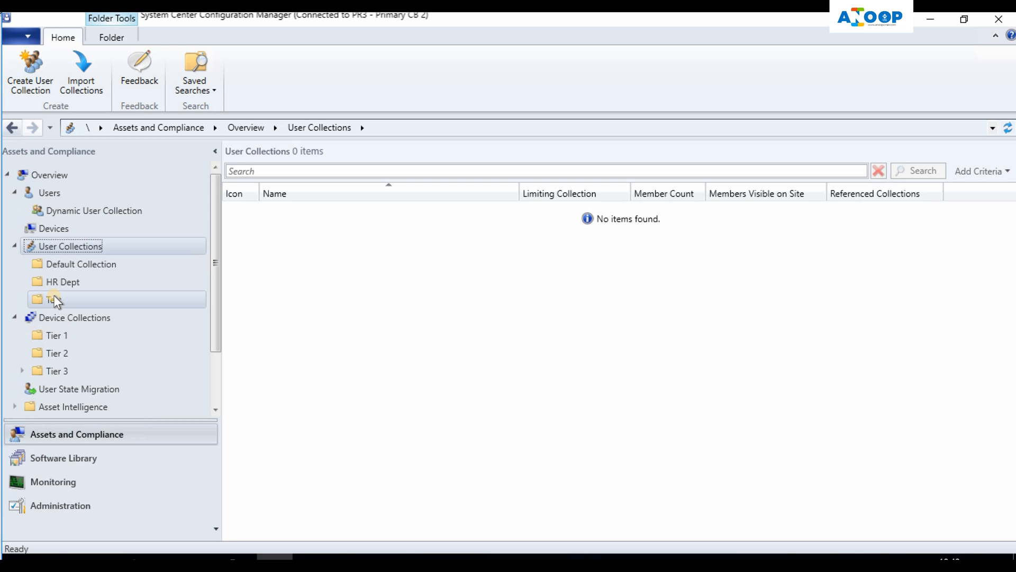
Try Delete Folder on Test, accept the not-empty refusal, and view Test's three collections.
right_click(53, 298)
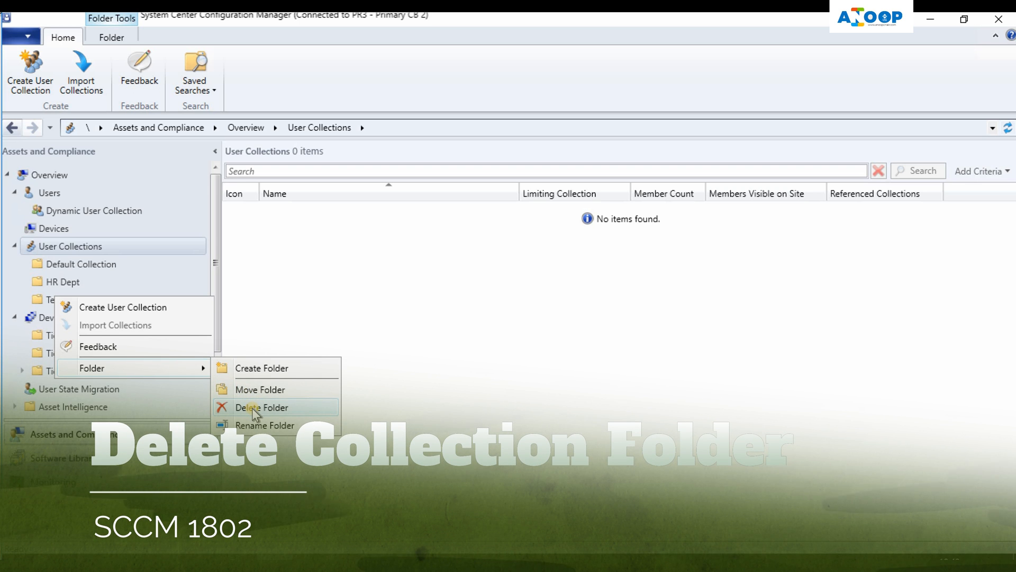
click(261, 406)
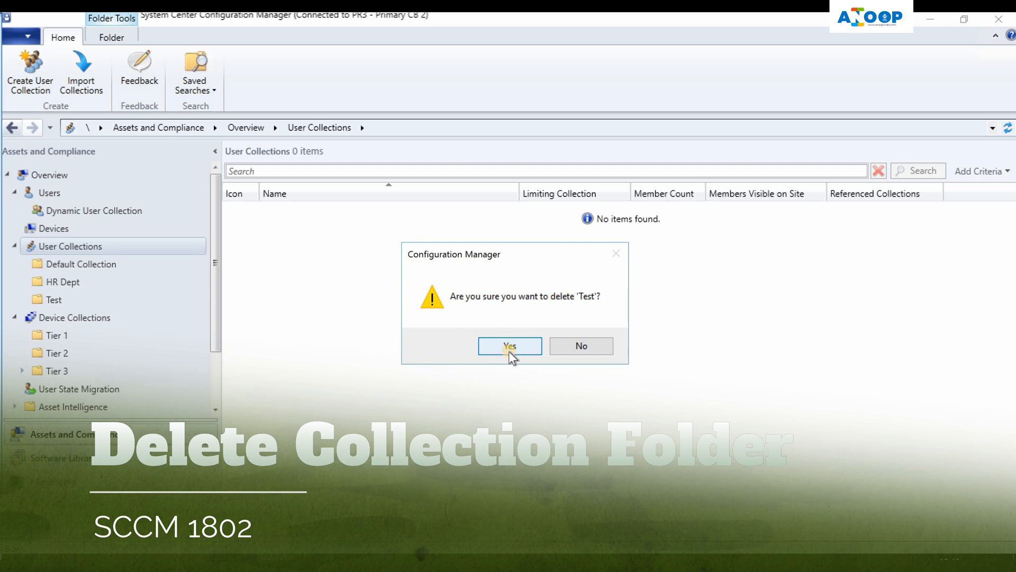
click(509, 345)
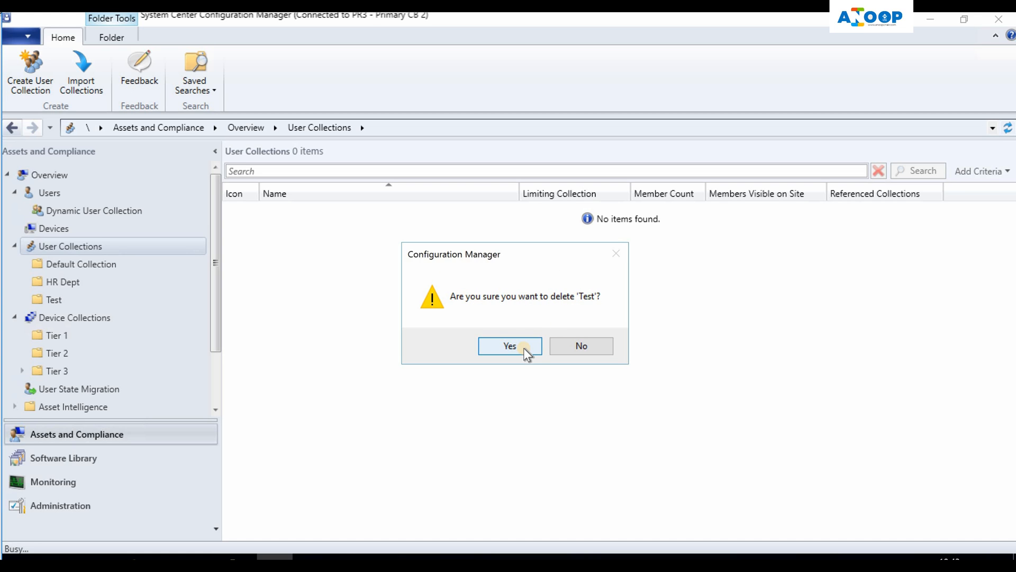
click(510, 345)
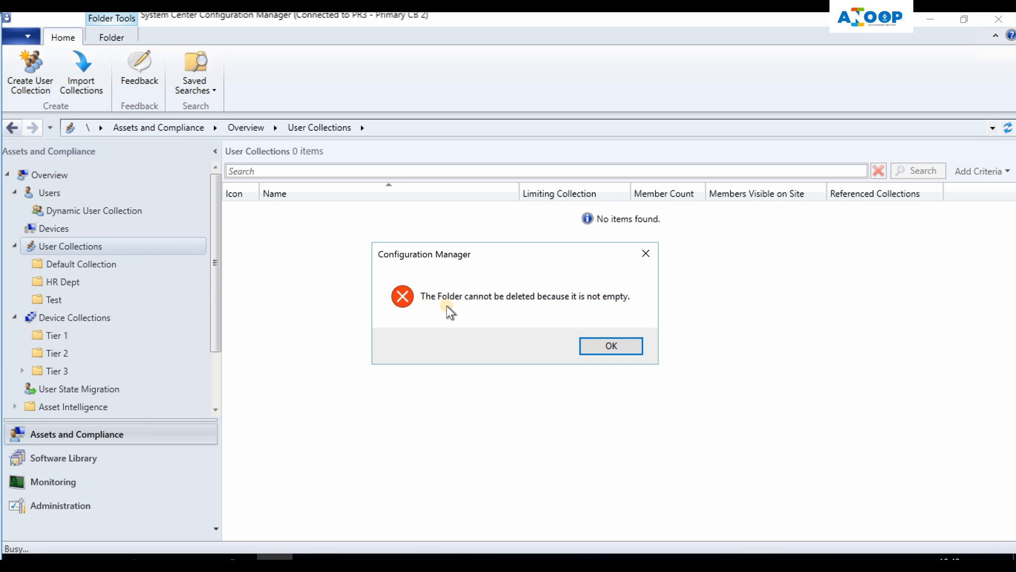
mouse_move(569, 315)
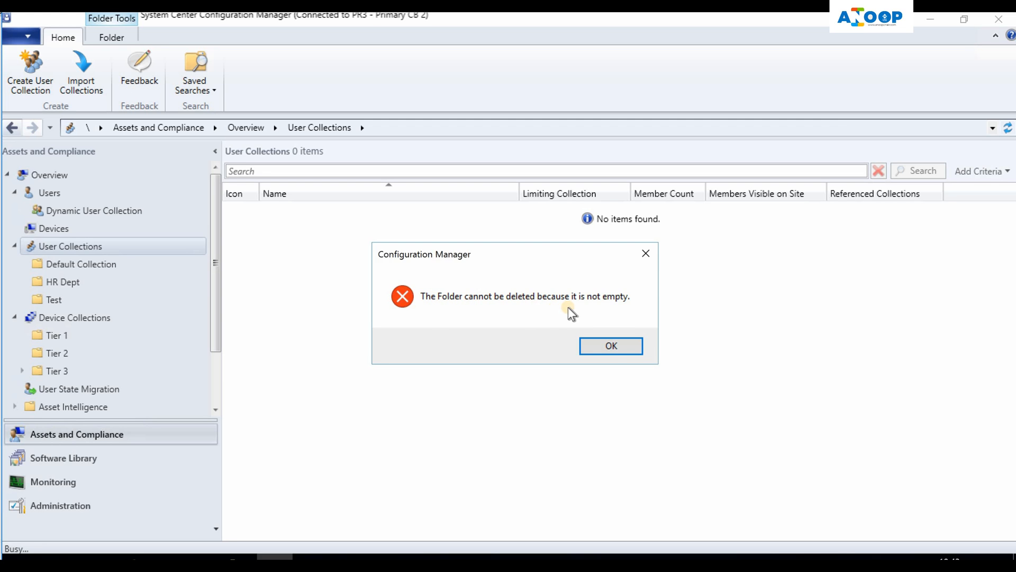
click(611, 345)
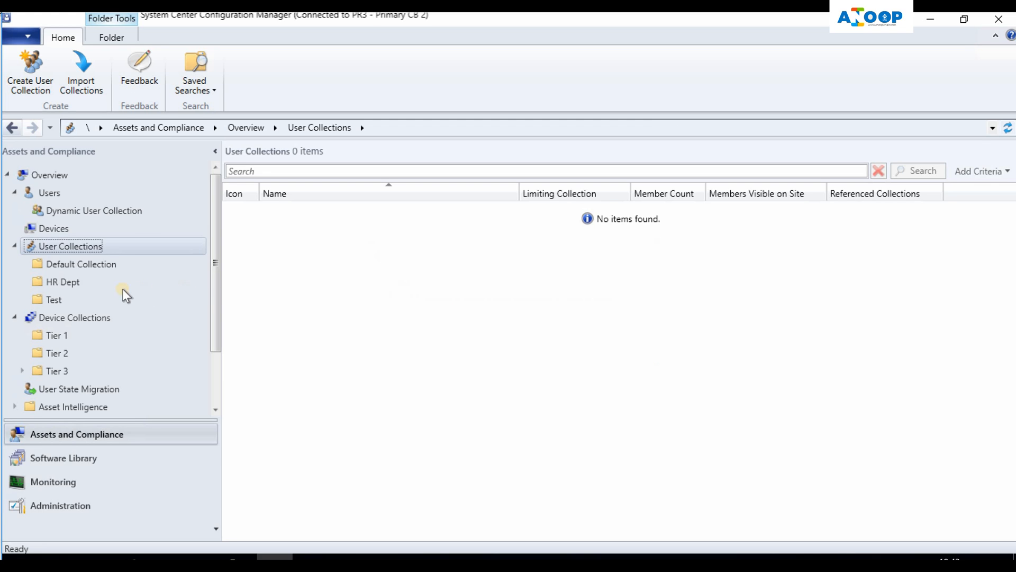
click(51, 300)
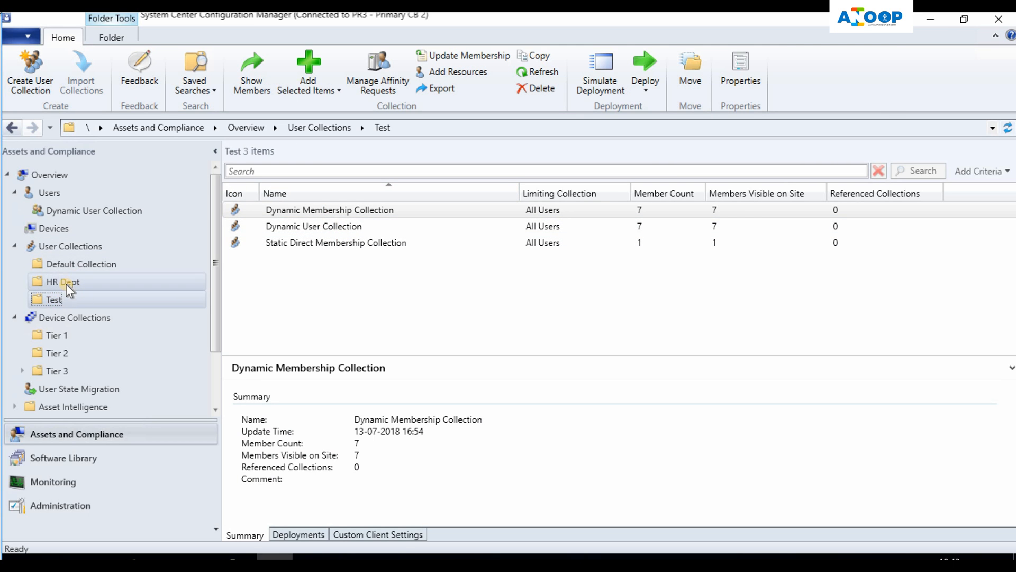
Check HR Dept is empty and delete it, leaving Default Collection and Test.
click(60, 281)
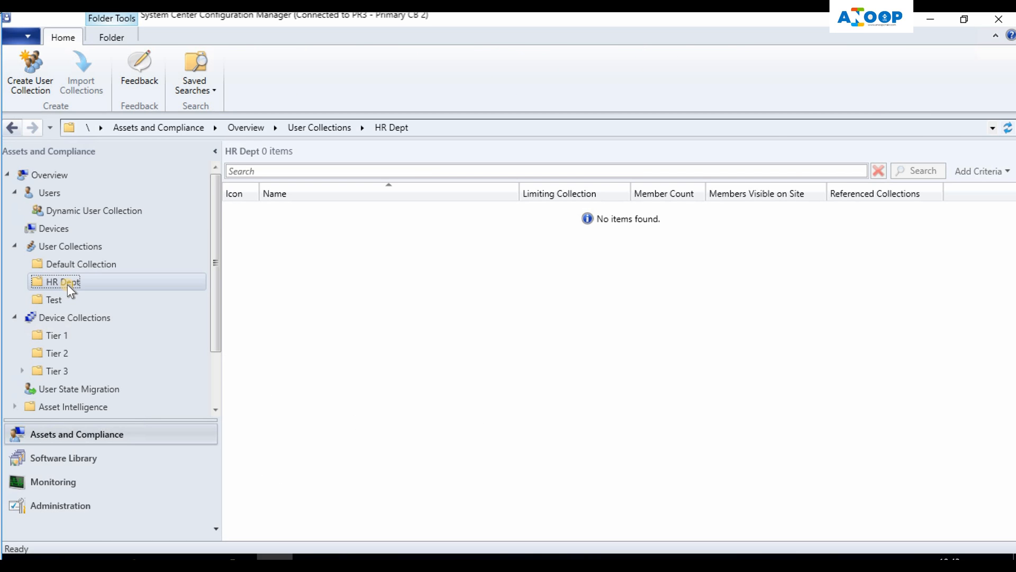
right_click(57, 281)
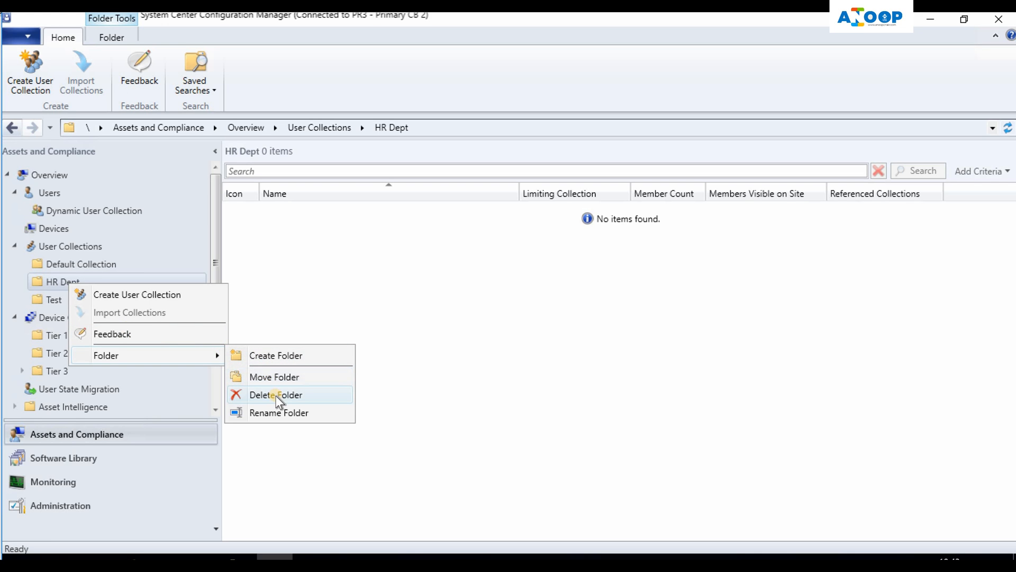
click(276, 393)
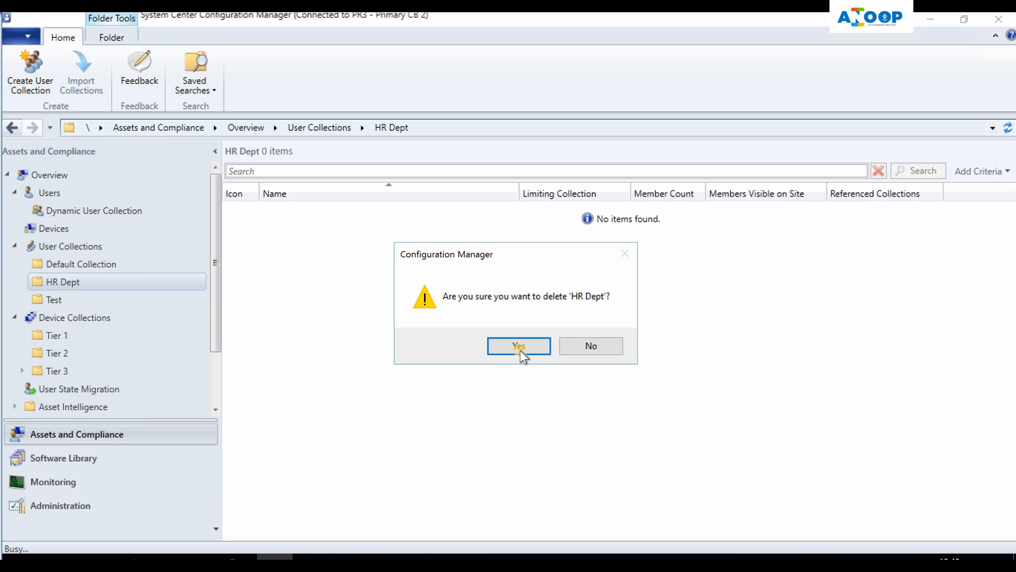
click(519, 345)
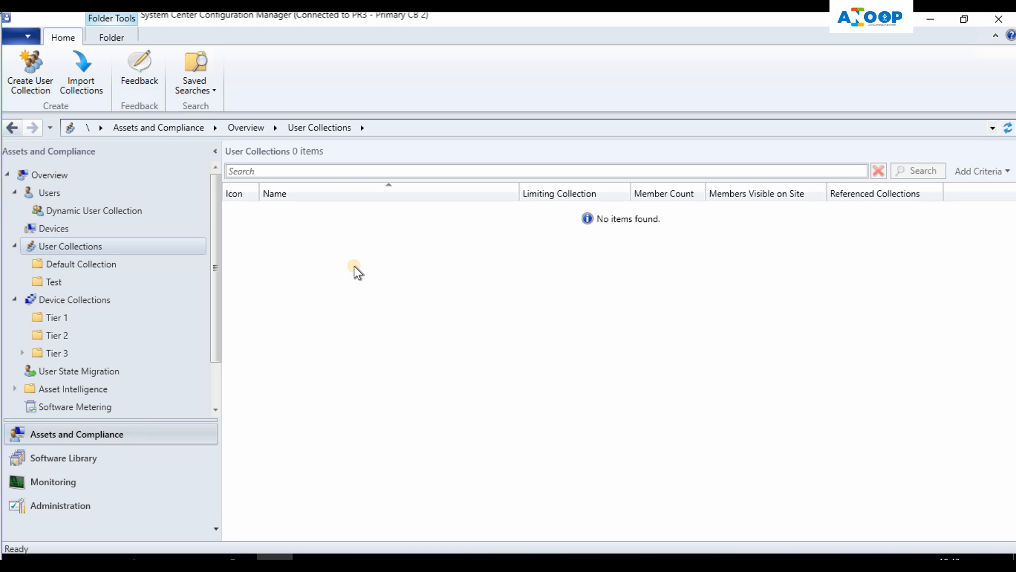
mouse_move(508, 292)
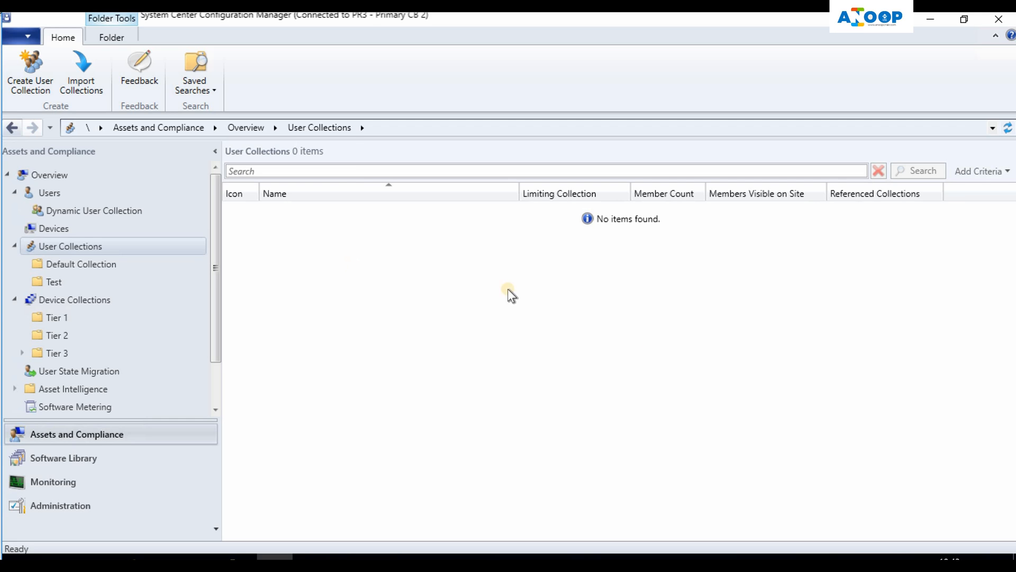
mouse_move(391, 388)
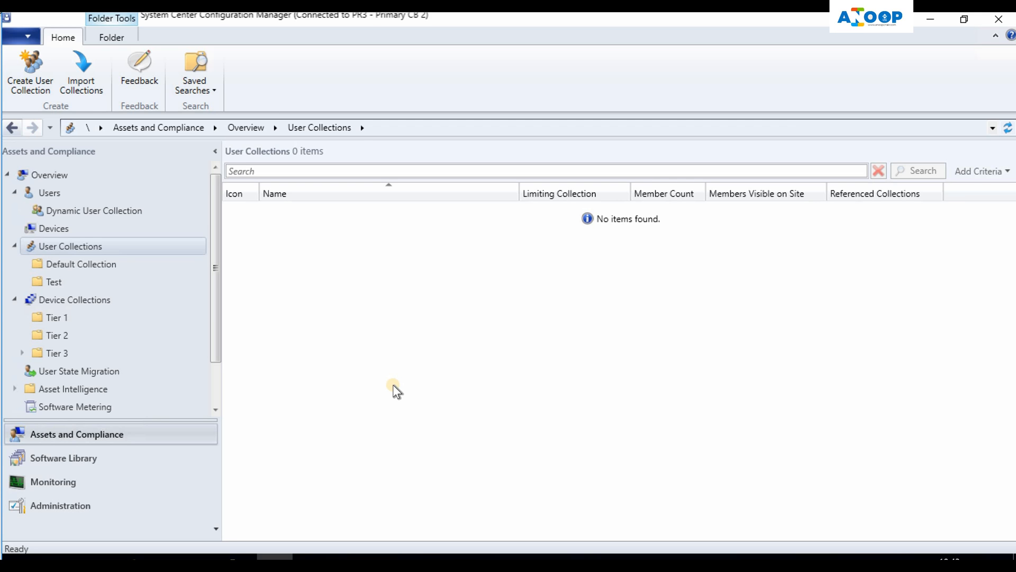
mouse_move(366, 383)
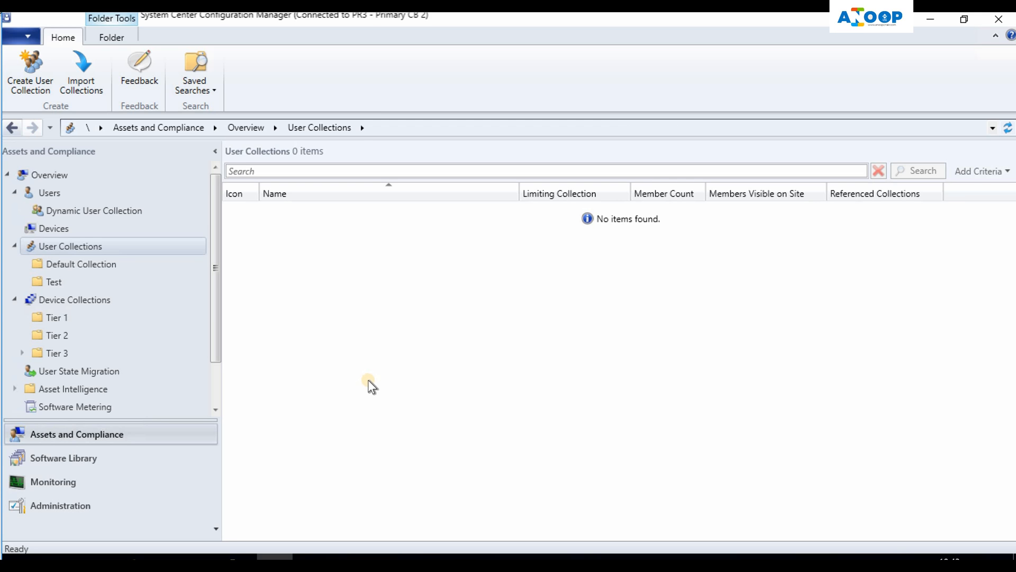